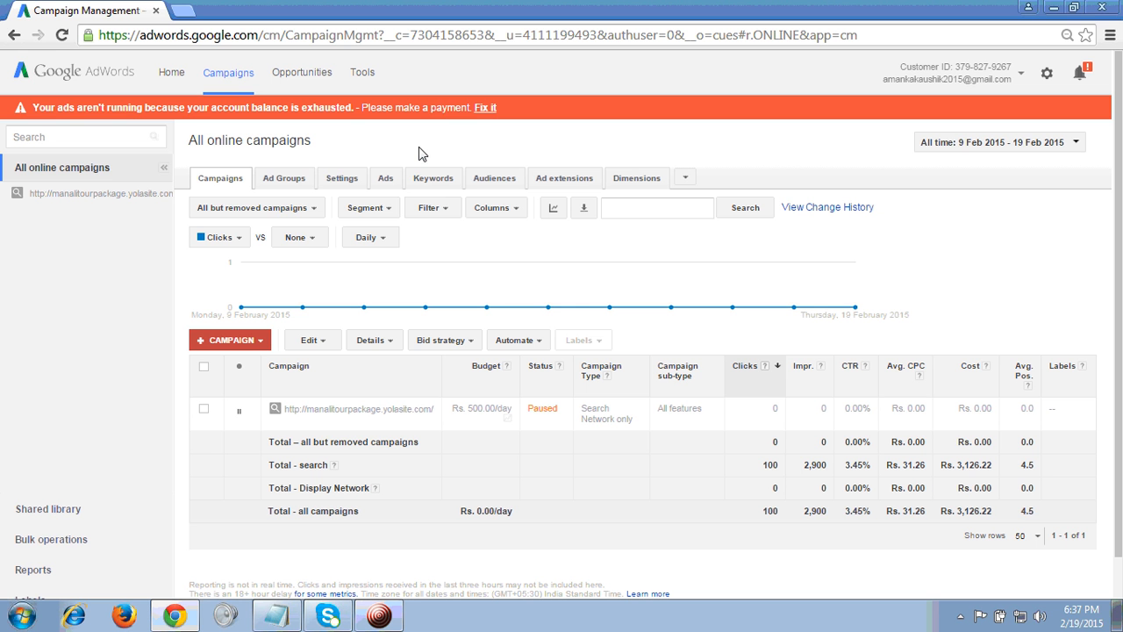
mouse_move(469, 149)
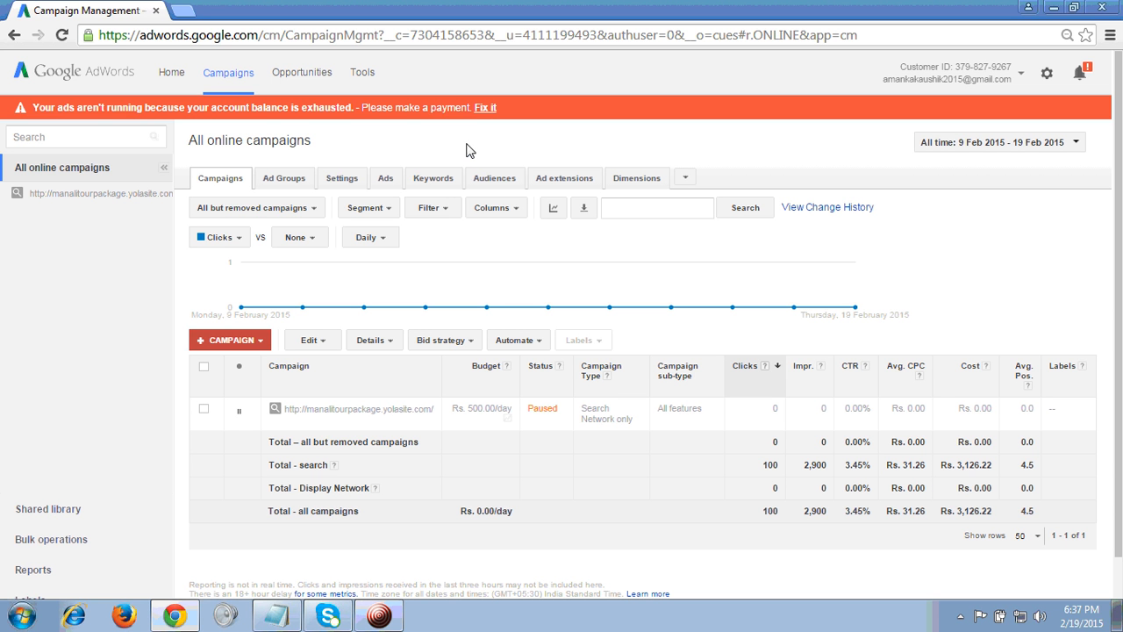
mouse_move(704, 156)
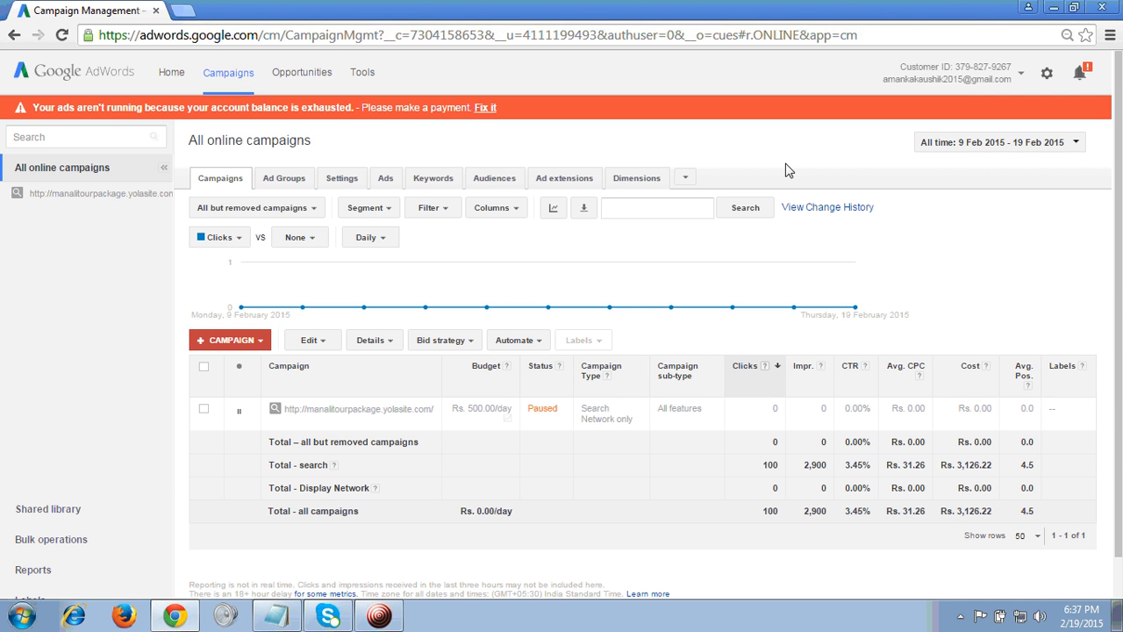
mouse_move(520, 147)
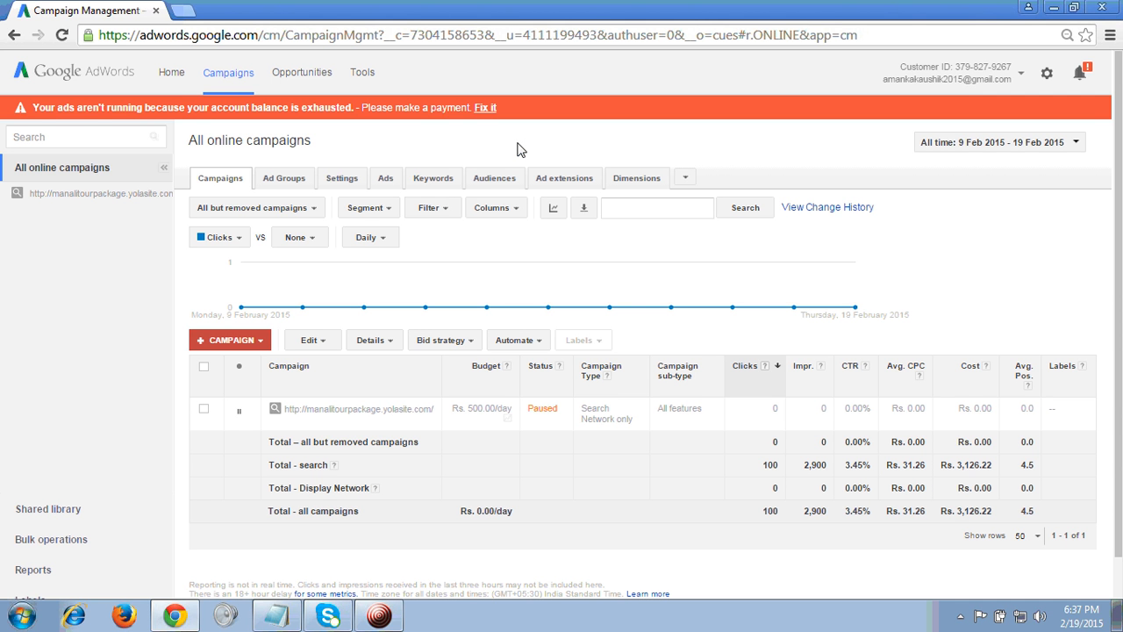
mouse_move(566, 147)
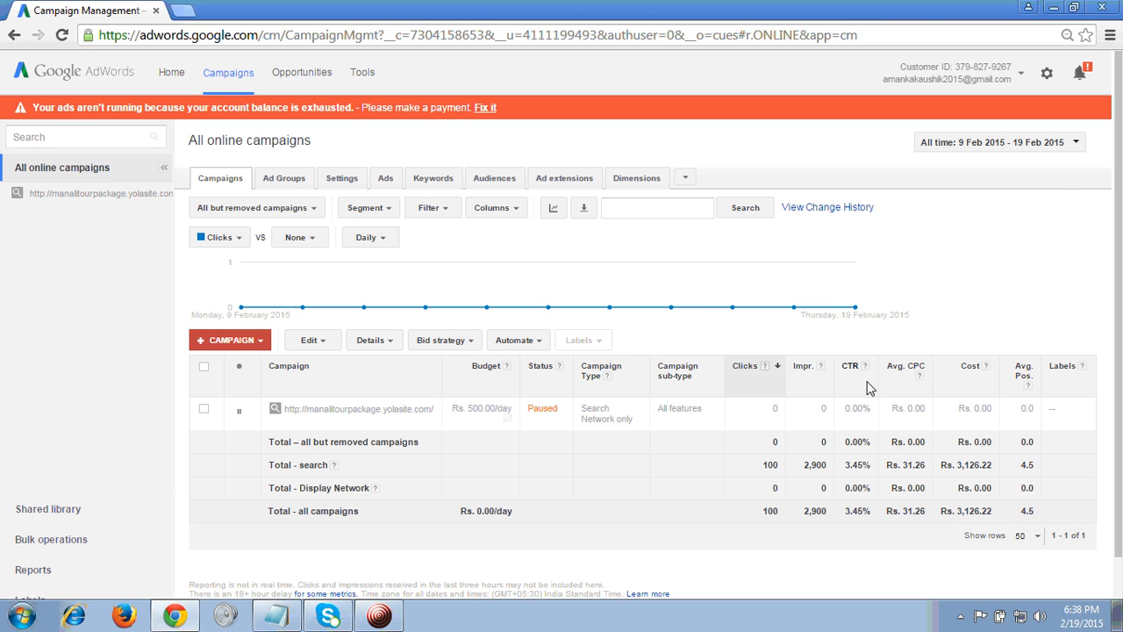
Open Billing from the gear menu and review the Rs.0.00 transaction history.
left_click(999, 143)
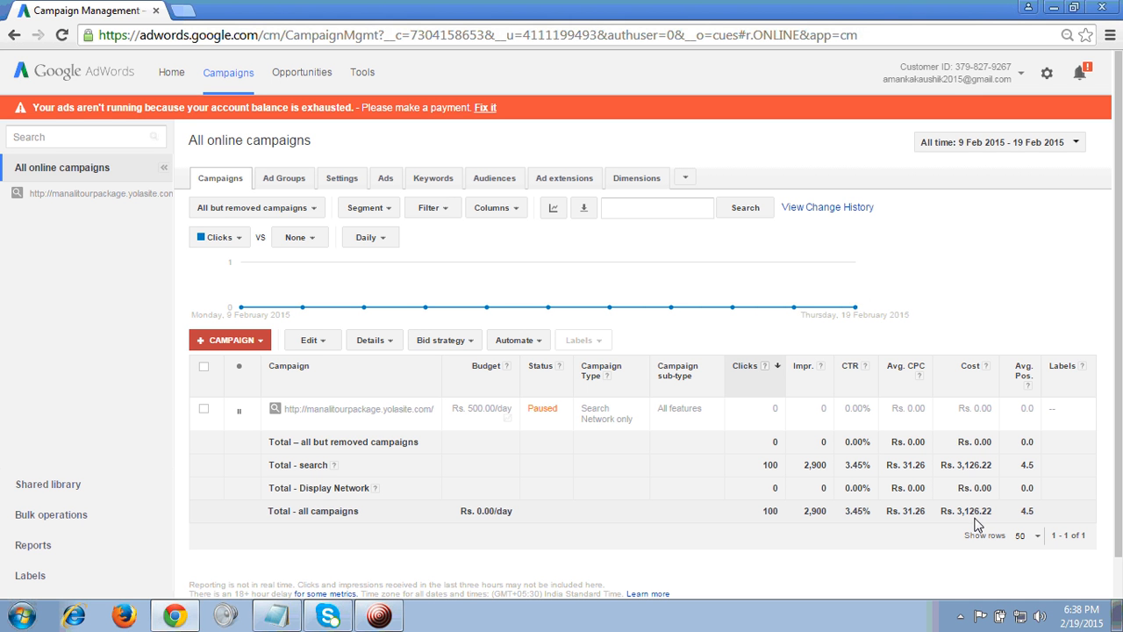
mouse_move(970, 520)
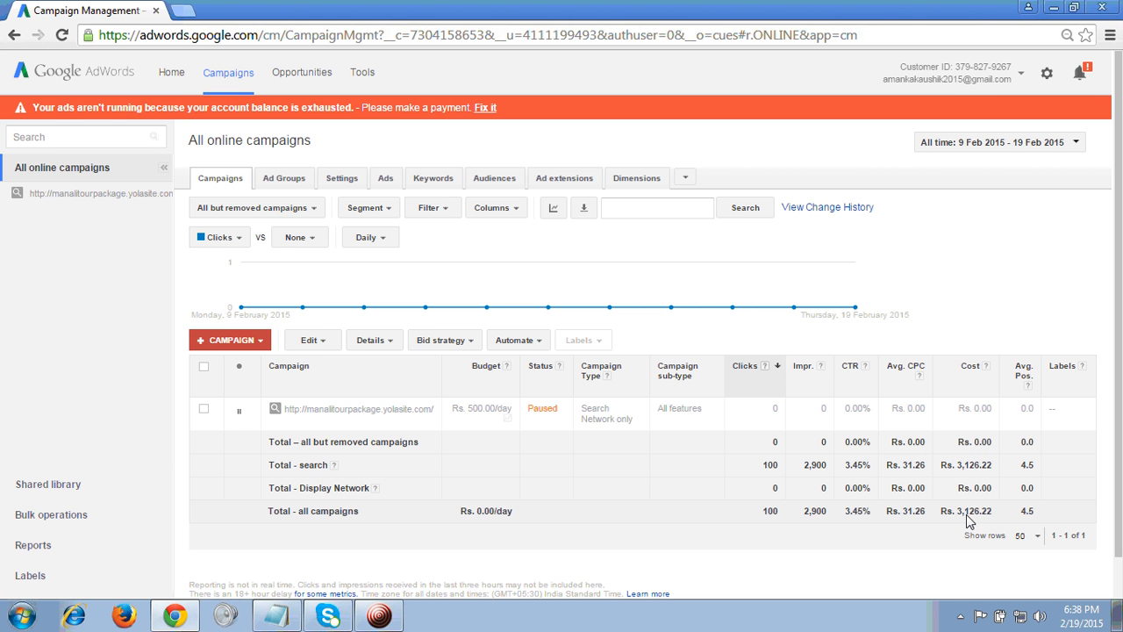
mouse_move(867, 164)
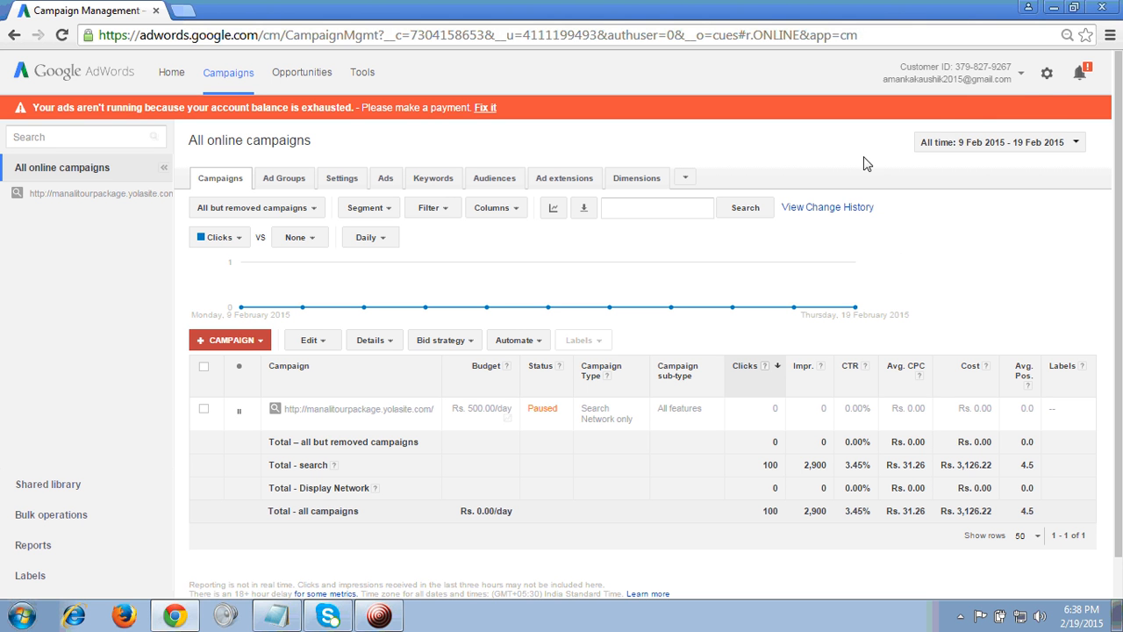
left_click(1045, 73)
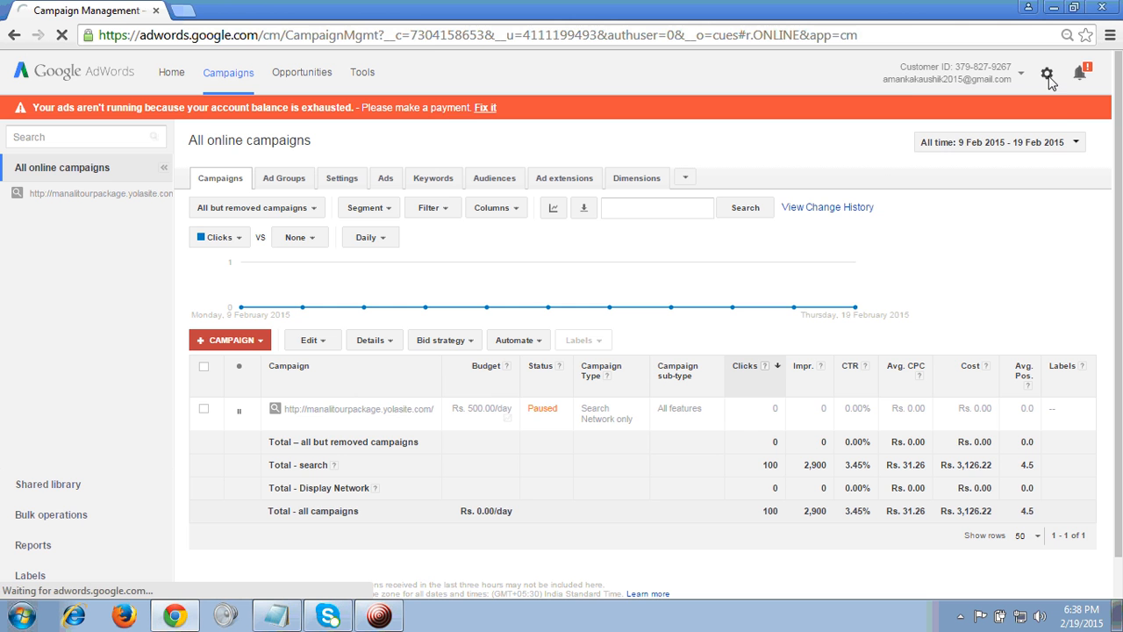
left_click(484, 107)
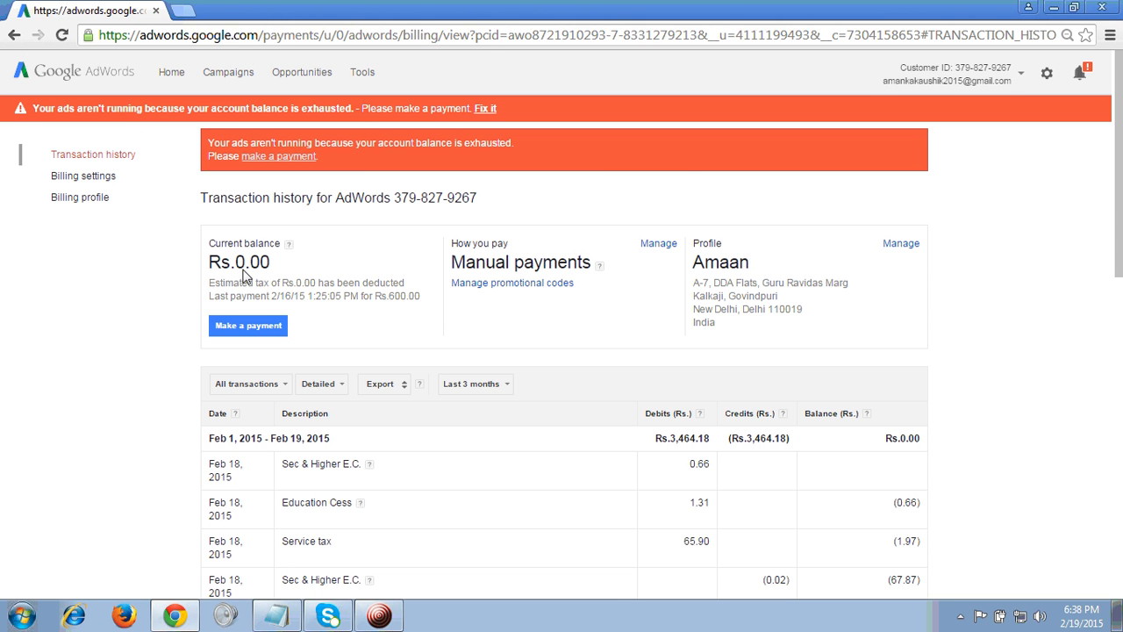
mouse_move(322, 300)
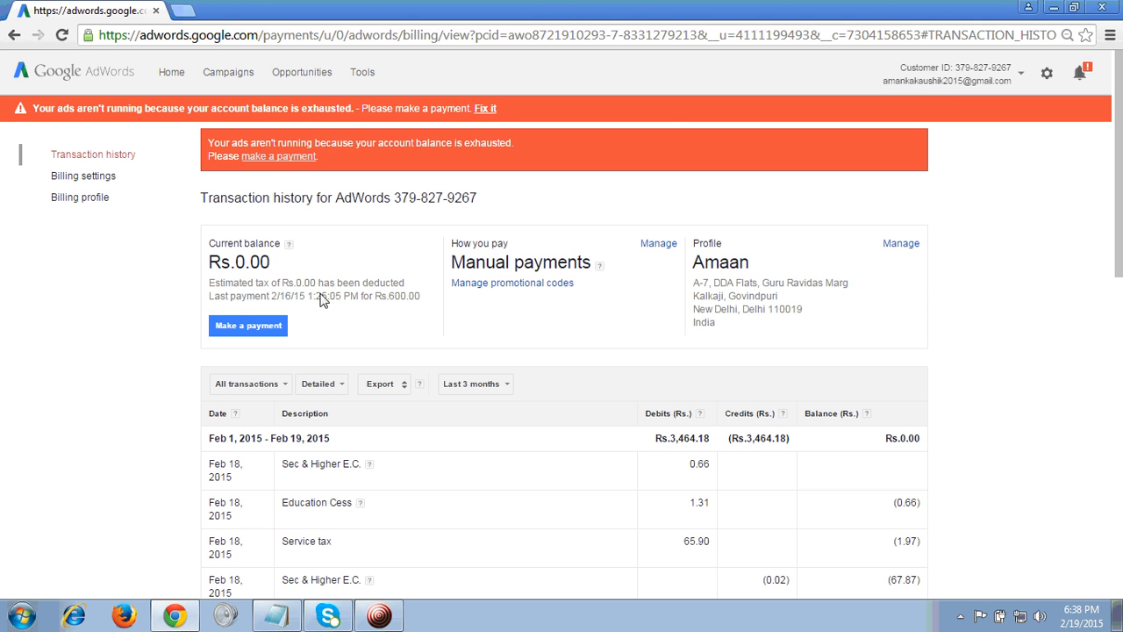
mouse_move(1023, 288)
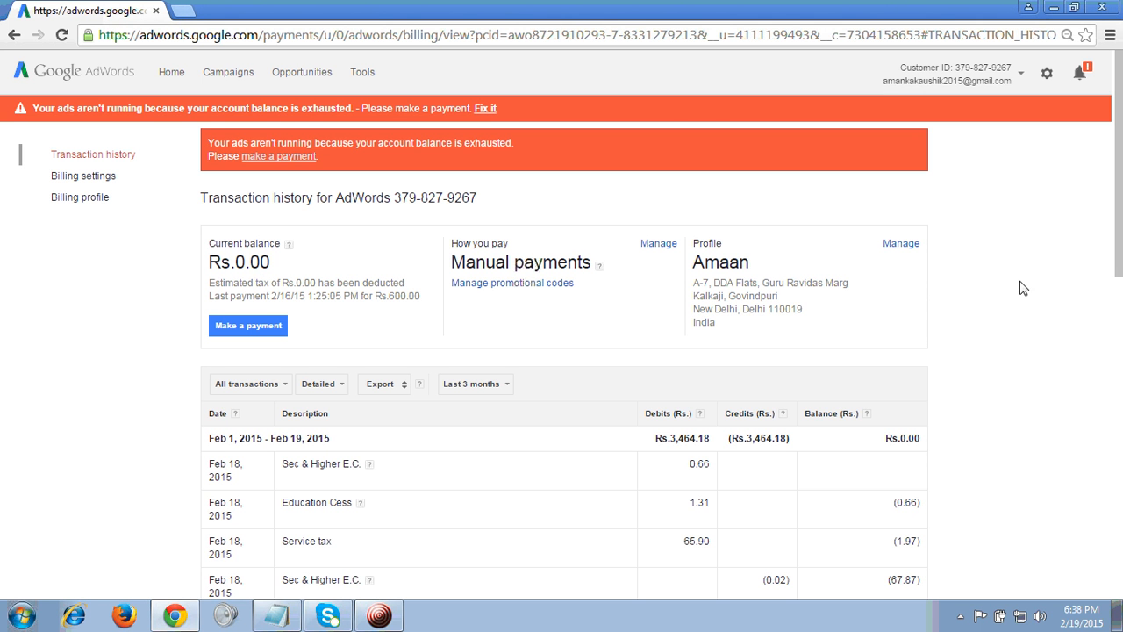
scroll("down", 3)
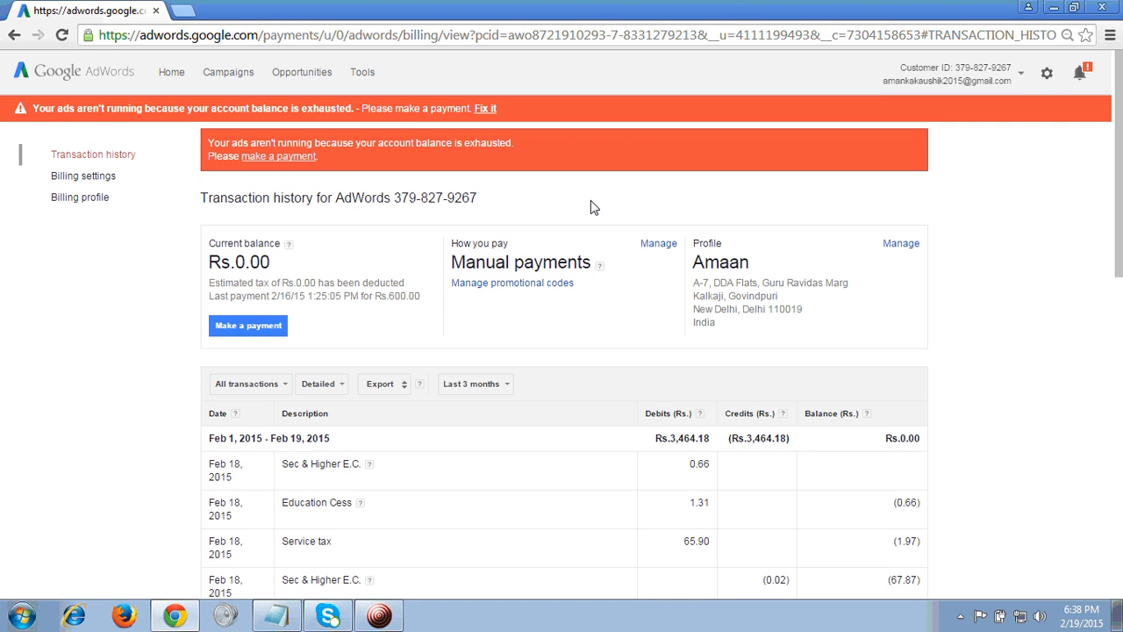
mouse_move(636, 228)
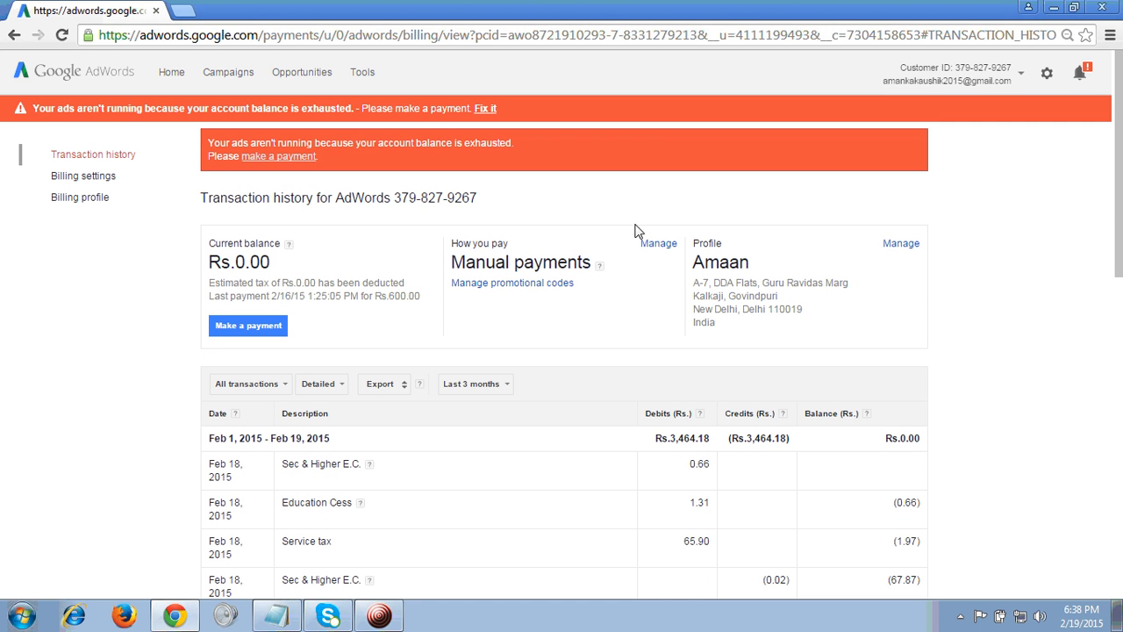
Choose Account settings from the gear menu to reach the Preferences page.
left_click(1046, 73)
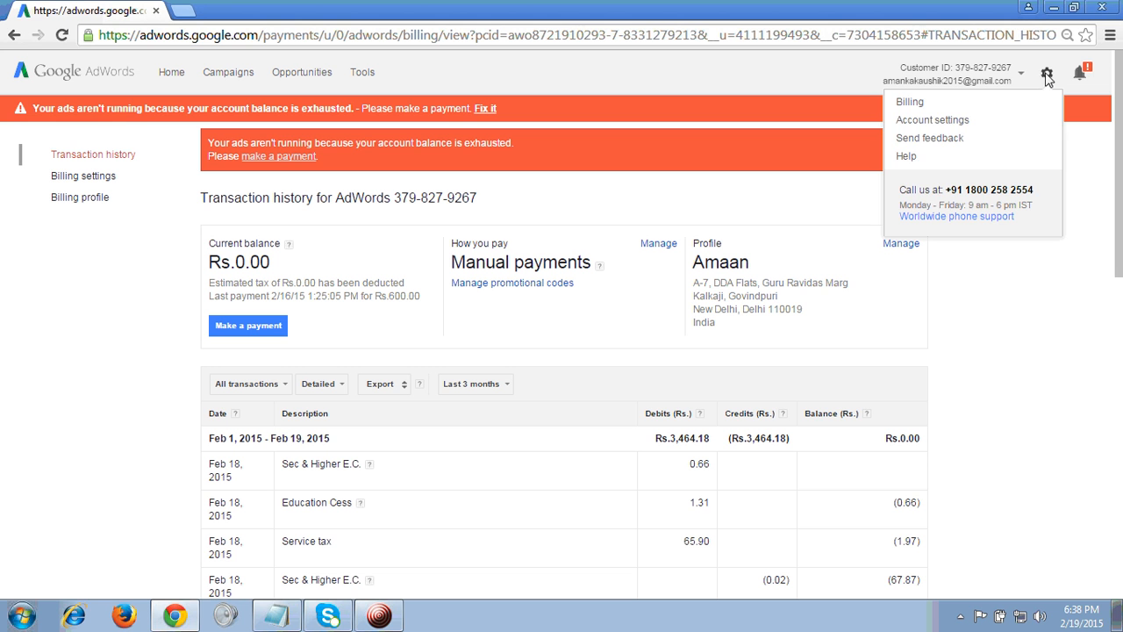
mouse_move(907, 157)
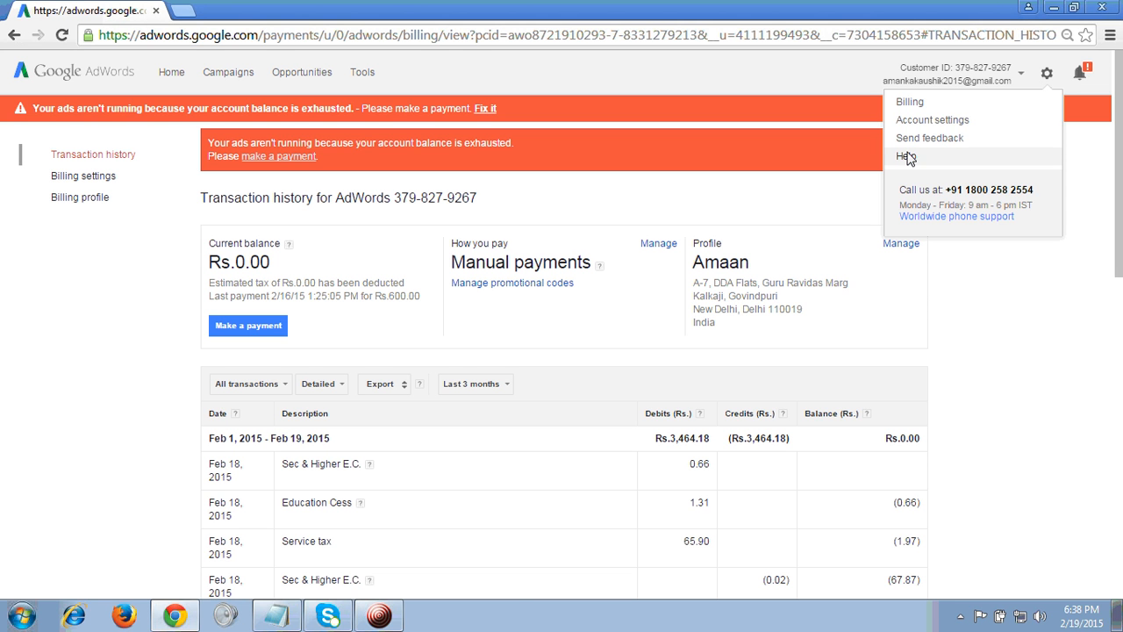
left_click(904, 156)
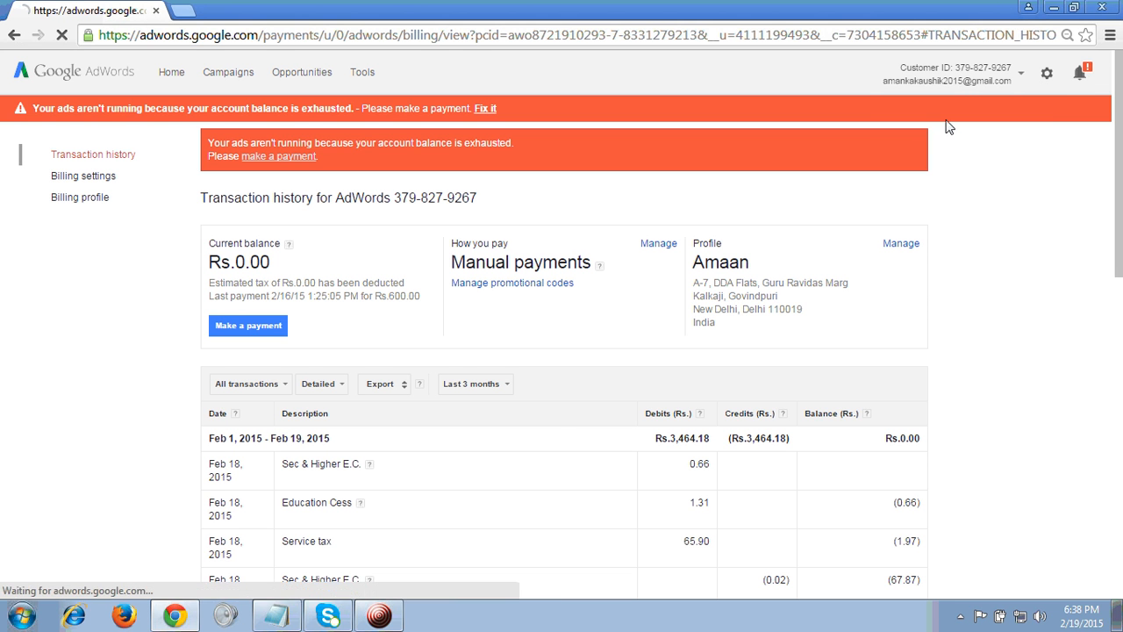
mouse_move(1036, 172)
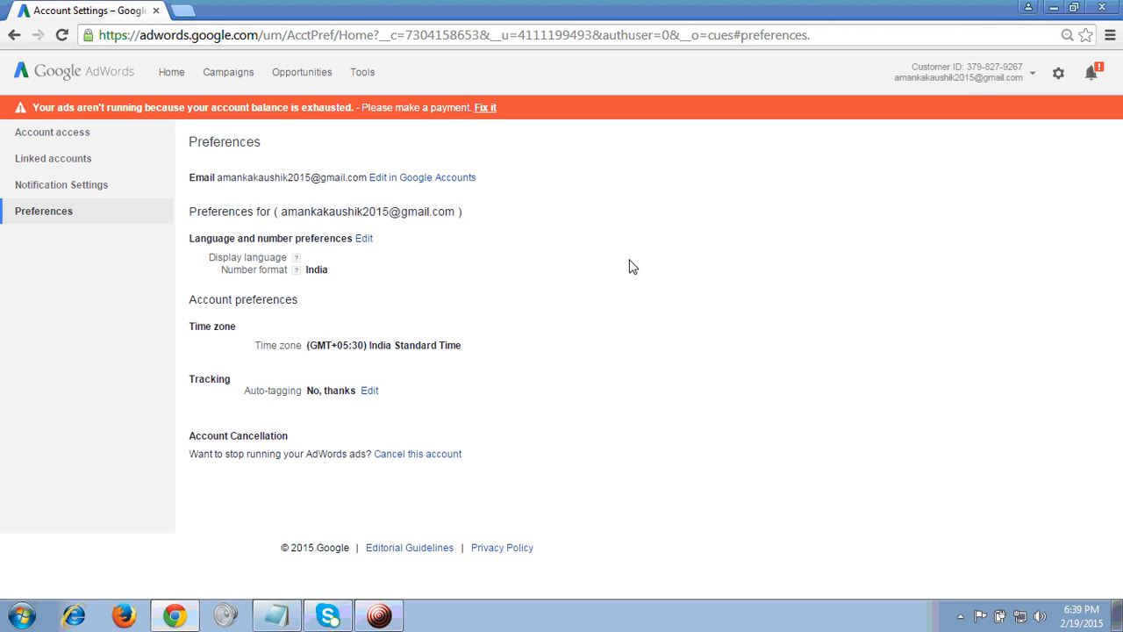
mouse_move(540, 264)
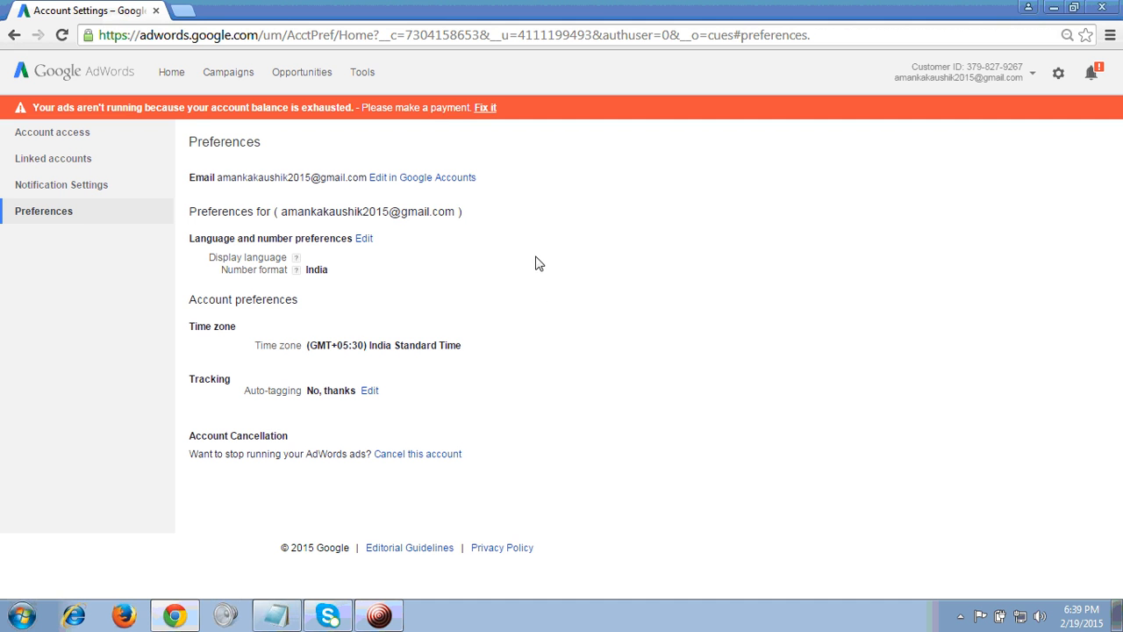
mouse_move(587, 251)
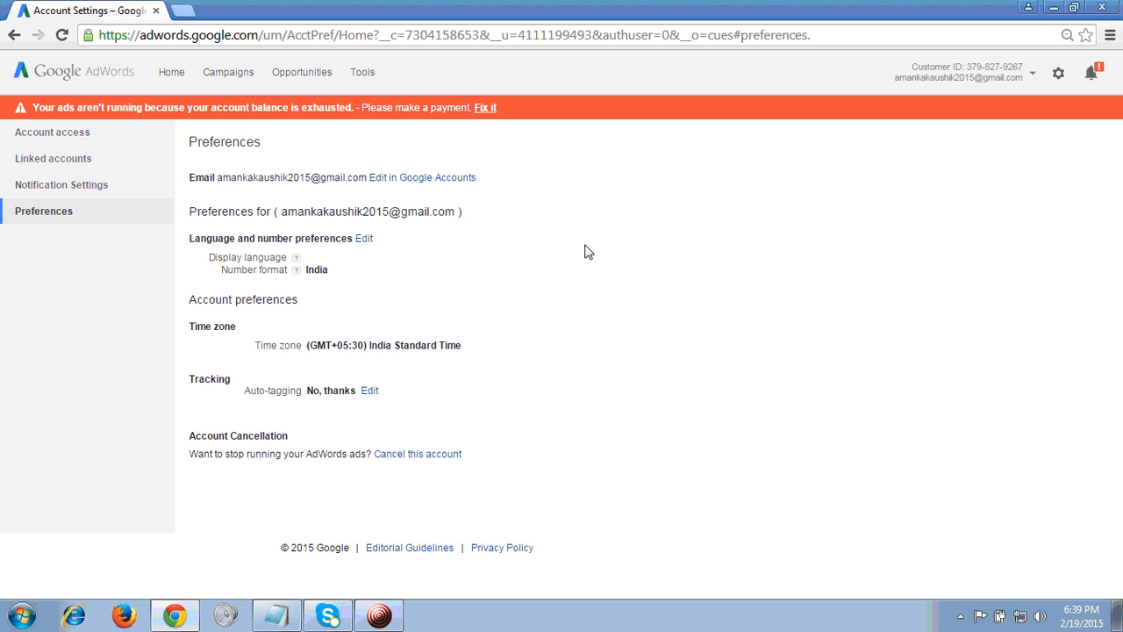
mouse_move(656, 264)
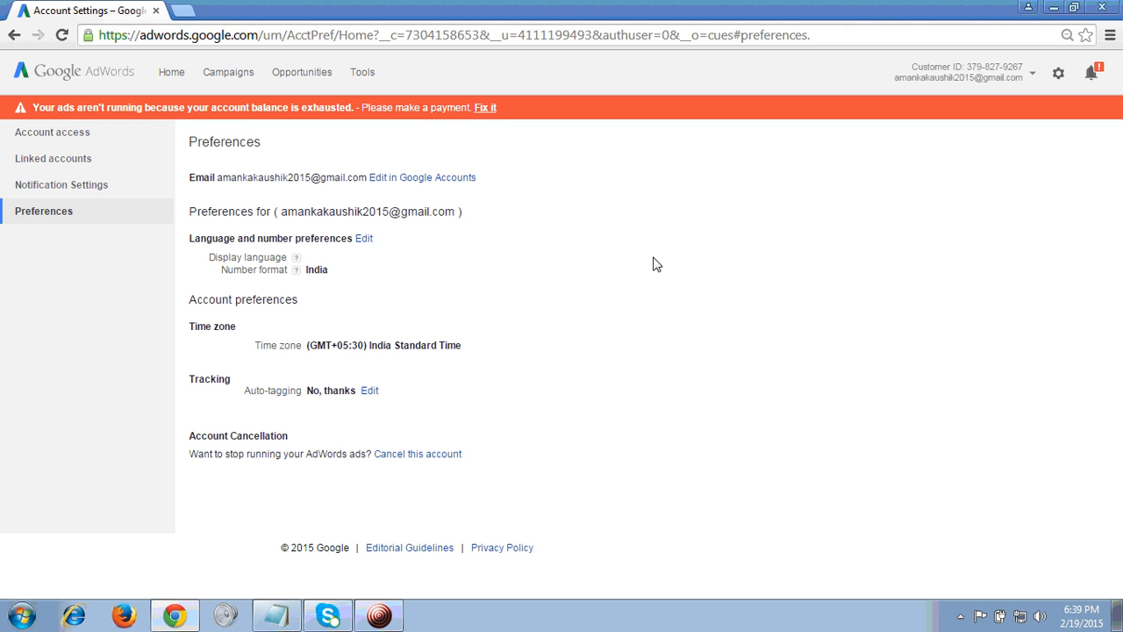
mouse_move(249, 464)
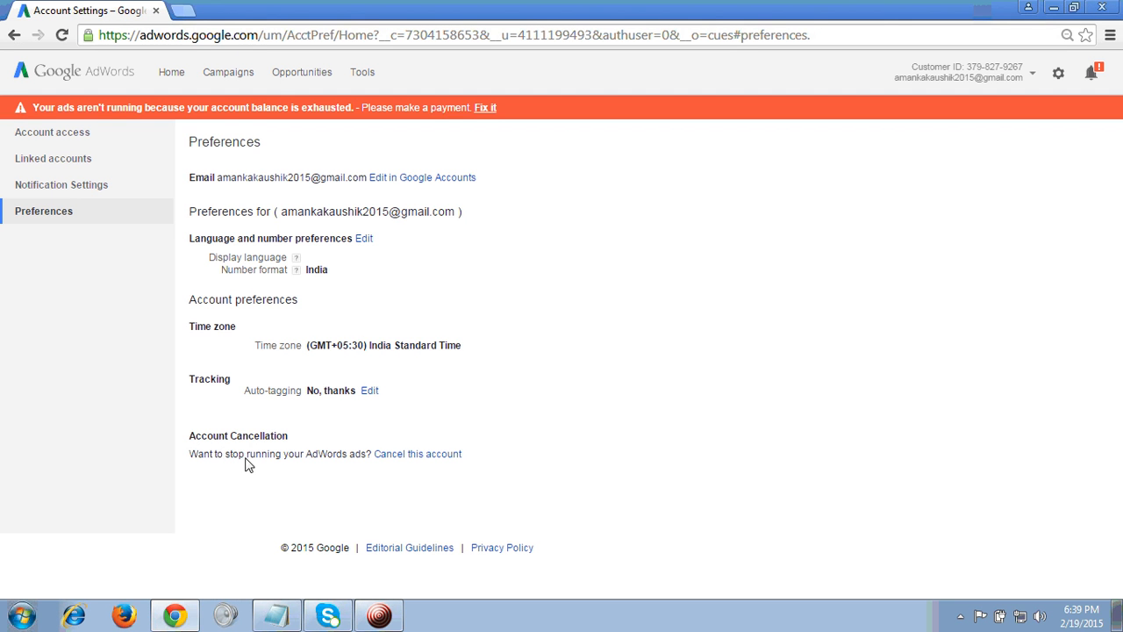
mouse_move(346, 464)
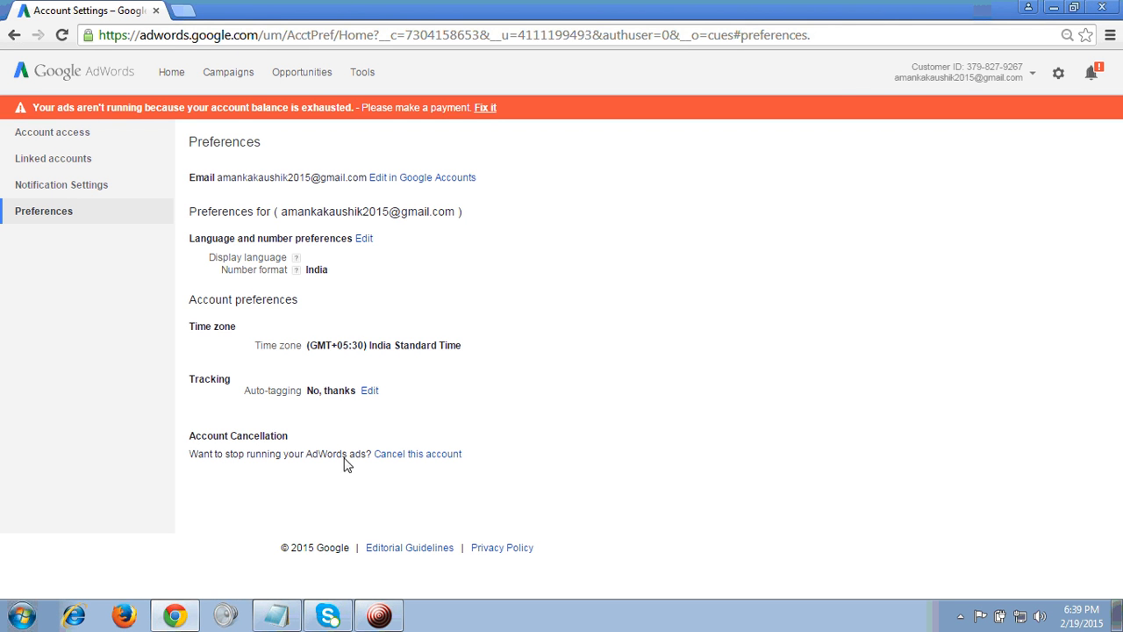
mouse_move(552, 372)
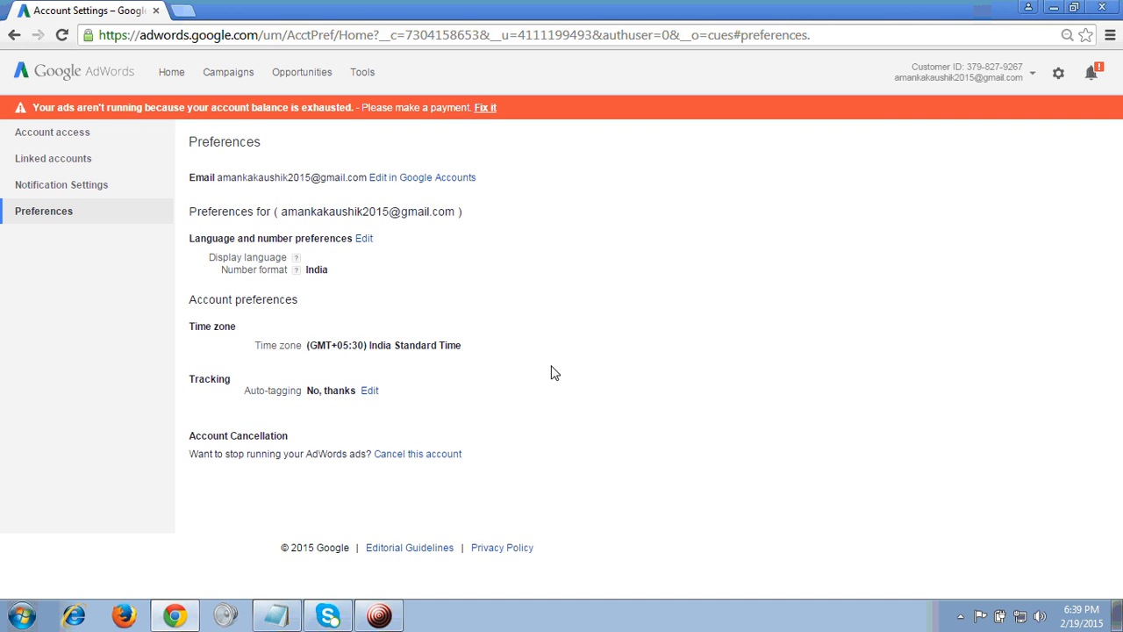
Choose 'Cancel this account' on Preferences and confirm the cancellation.
left_click(418, 454)
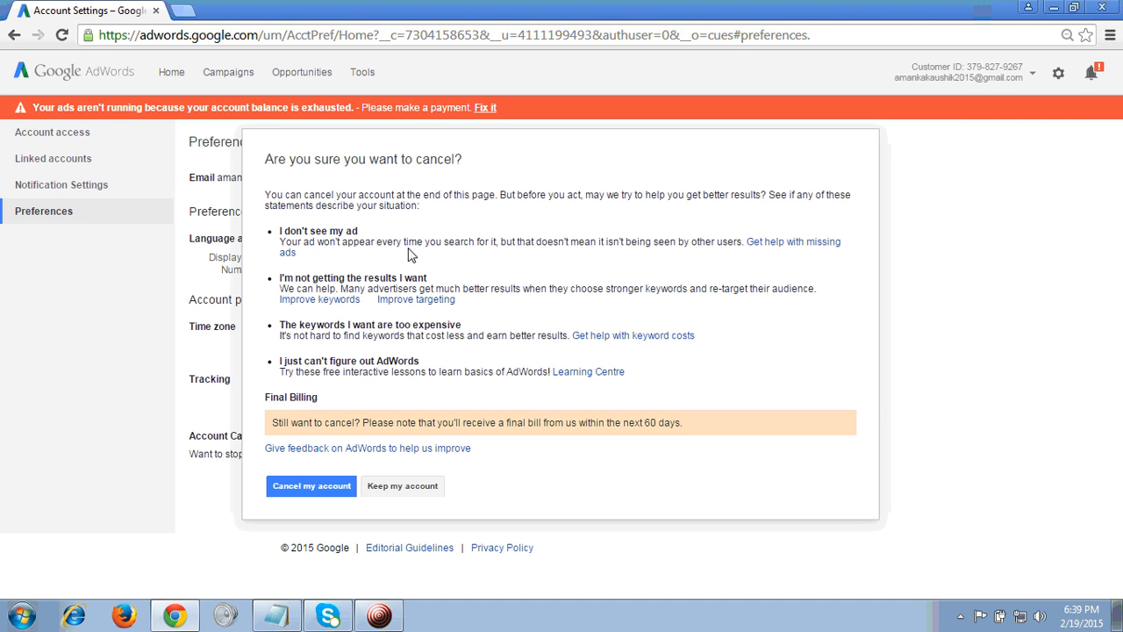
mouse_move(406, 189)
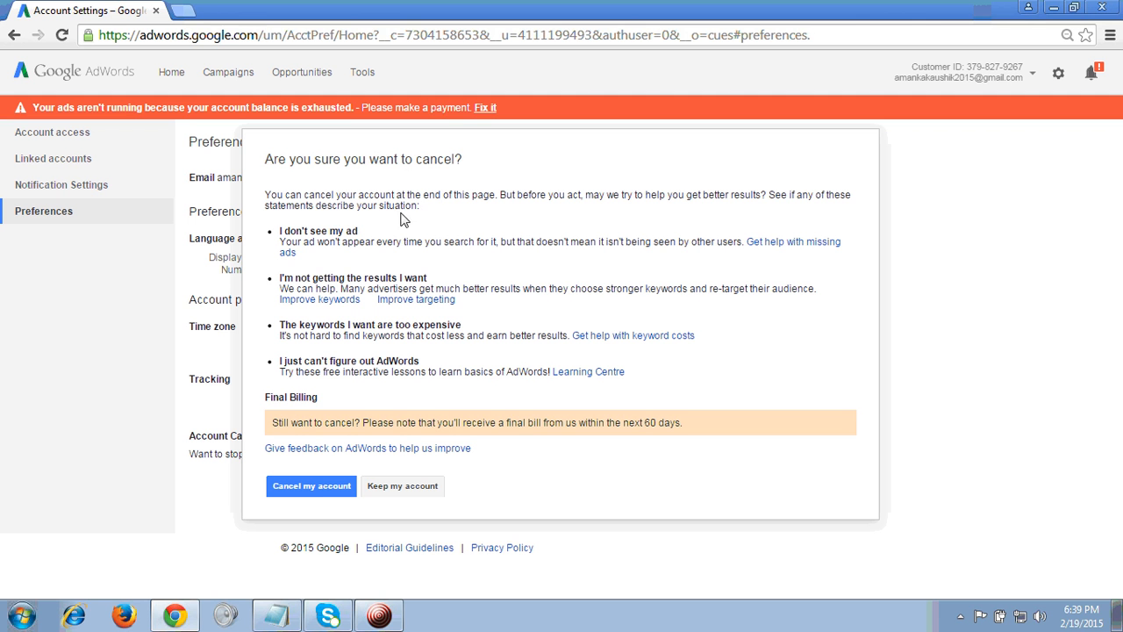
mouse_move(323, 502)
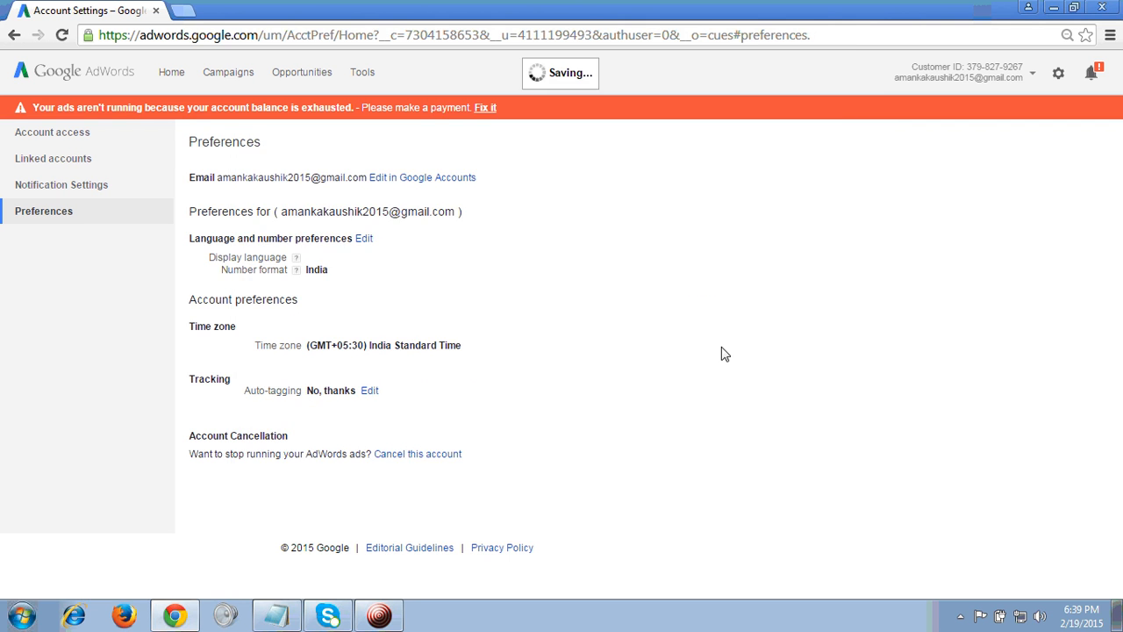
left_click(418, 454)
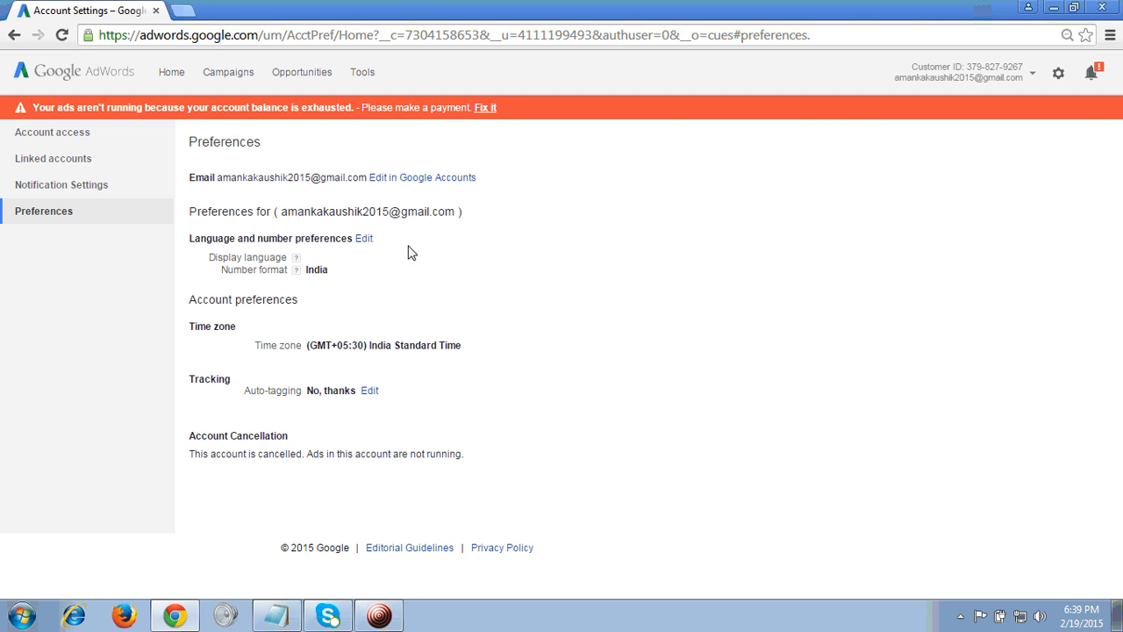
mouse_move(210, 453)
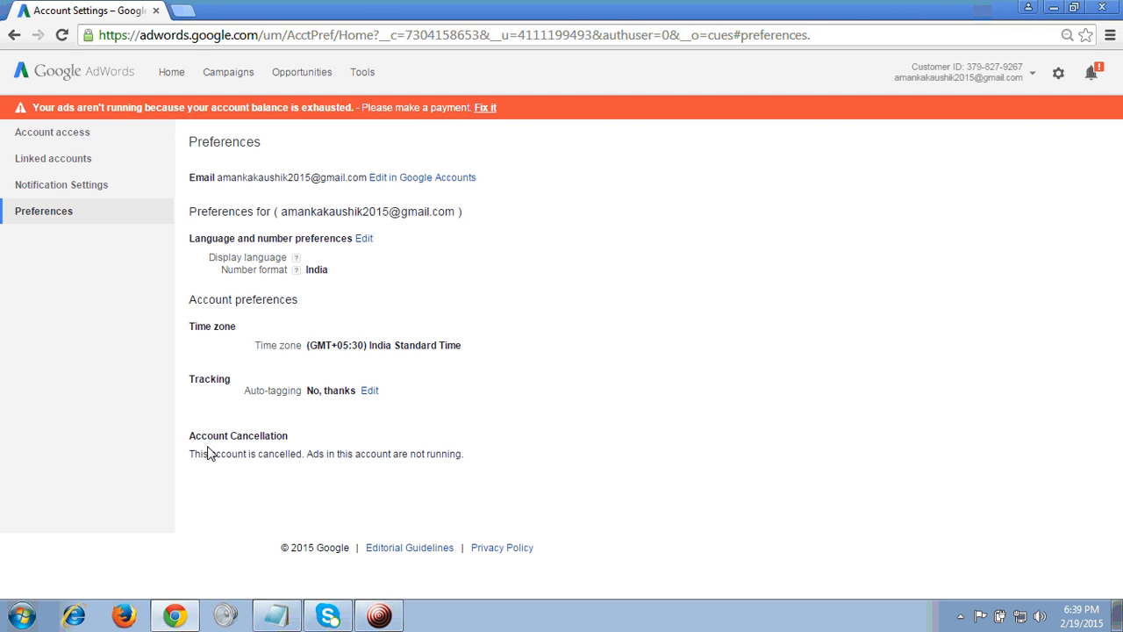
mouse_move(335, 469)
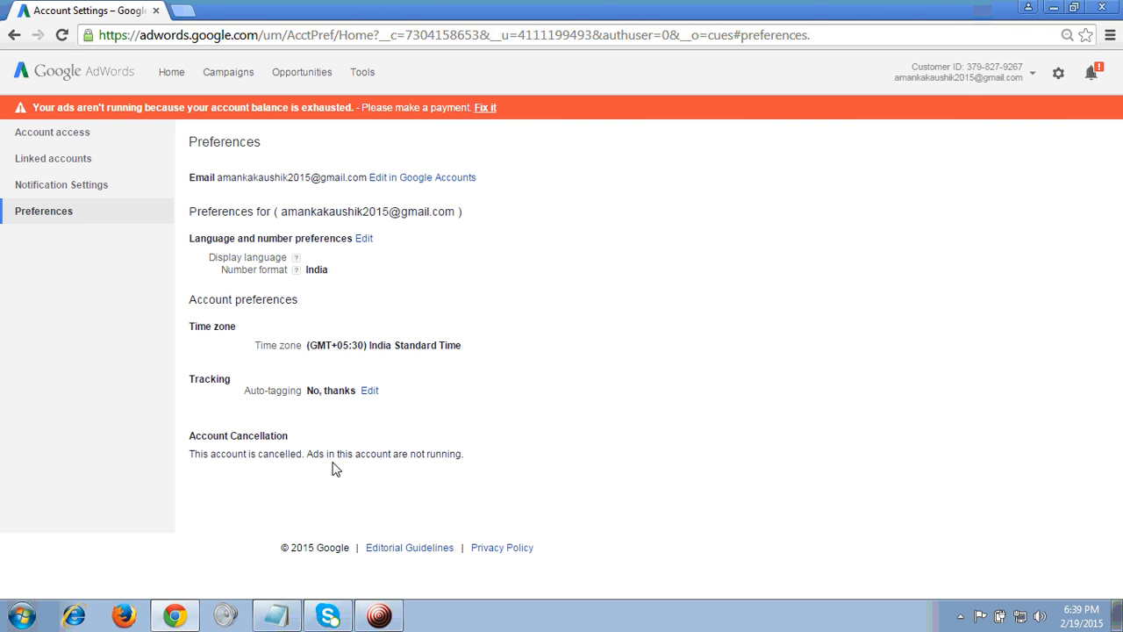
mouse_move(494, 406)
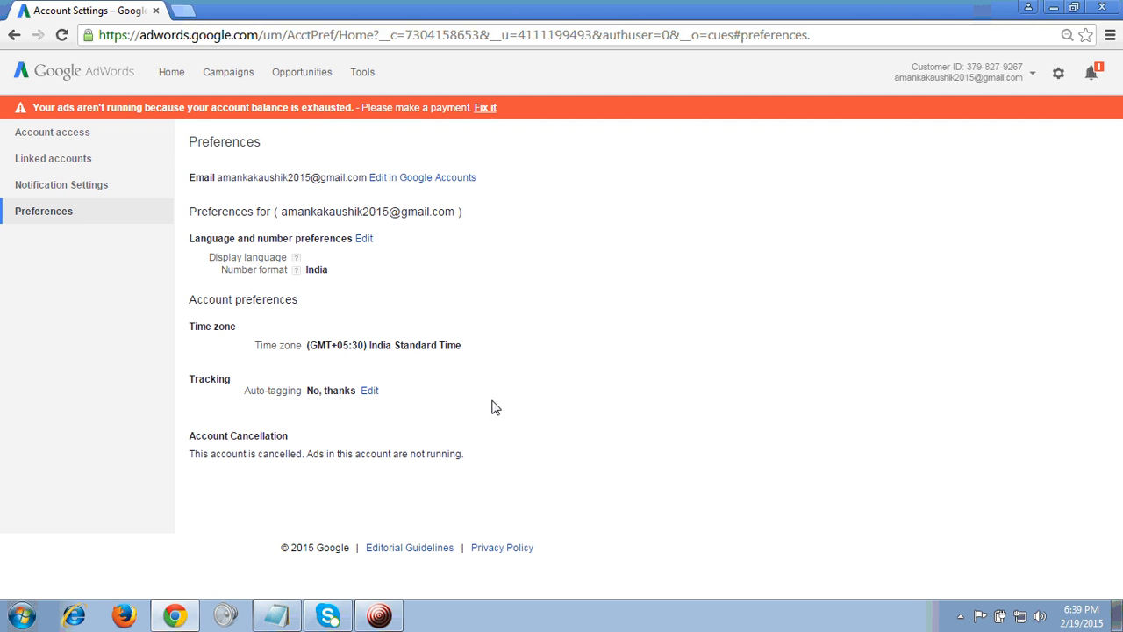
mouse_move(554, 304)
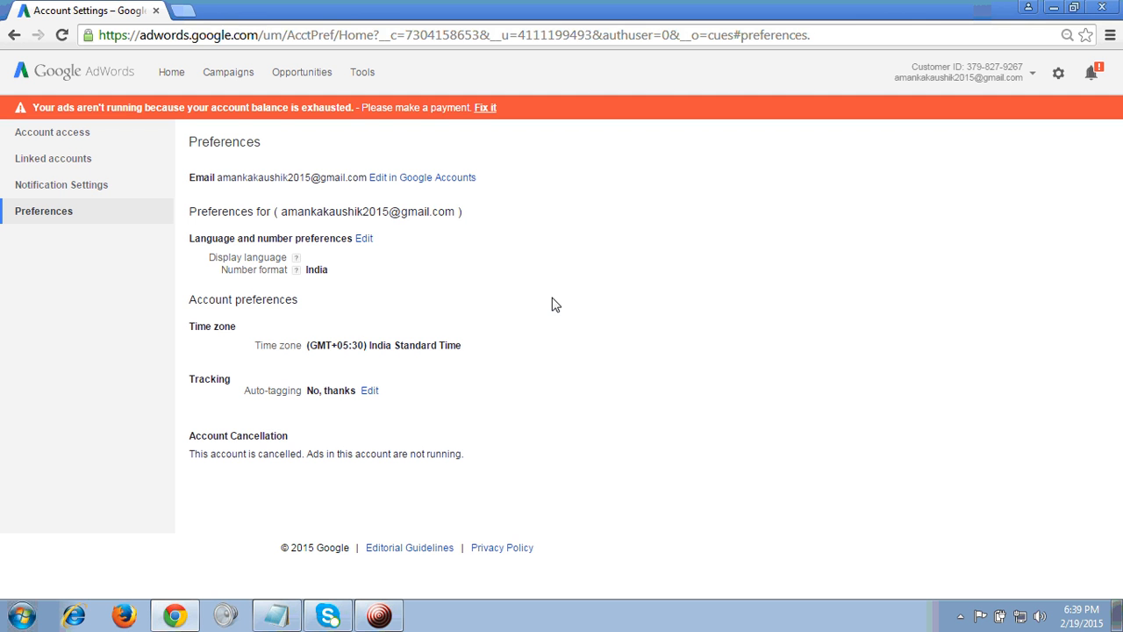
mouse_move(277, 456)
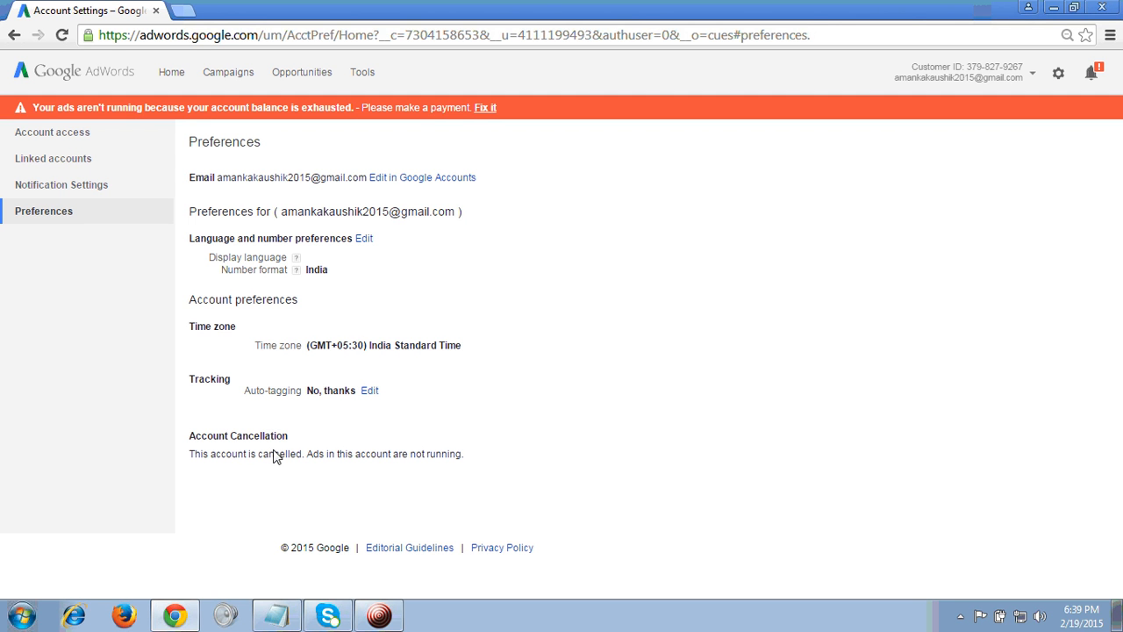
mouse_move(342, 251)
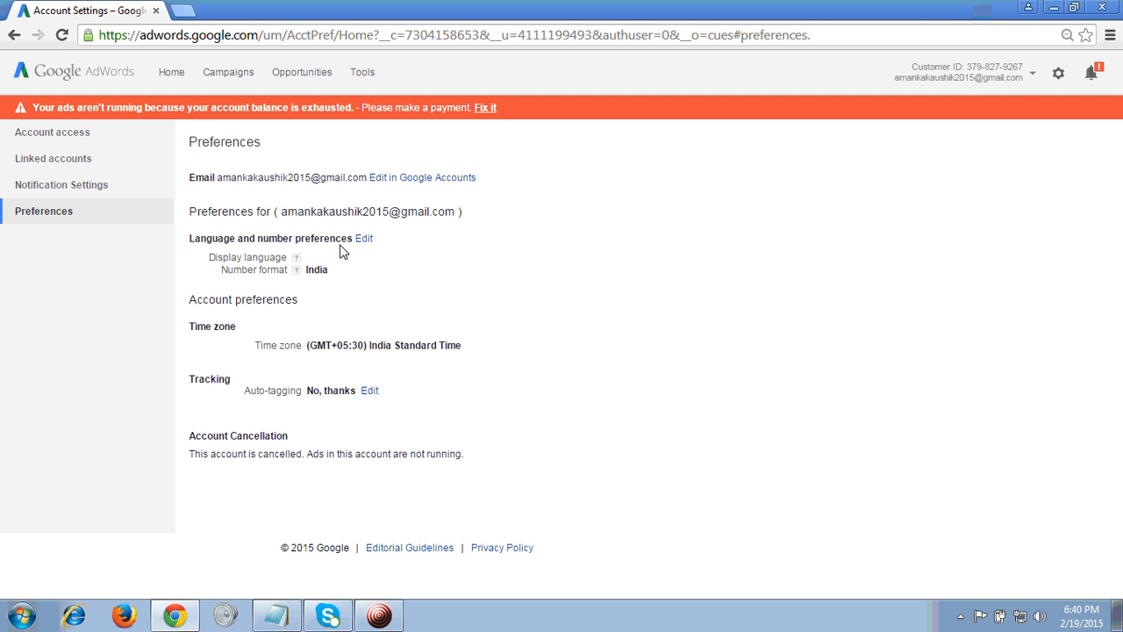
mouse_move(504, 357)
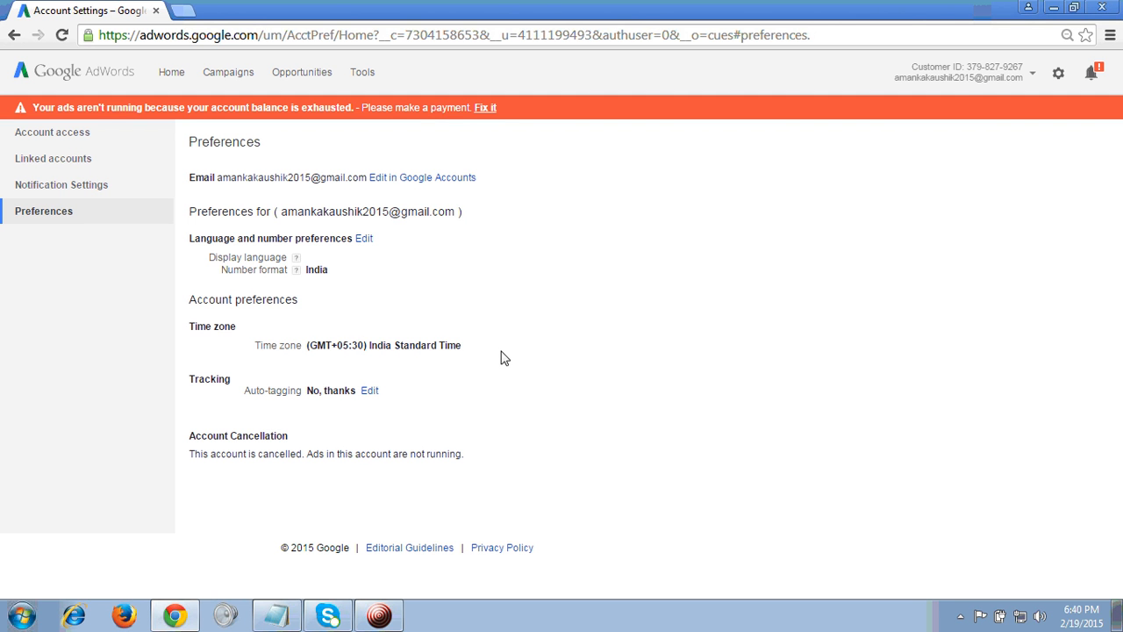
mouse_move(283, 456)
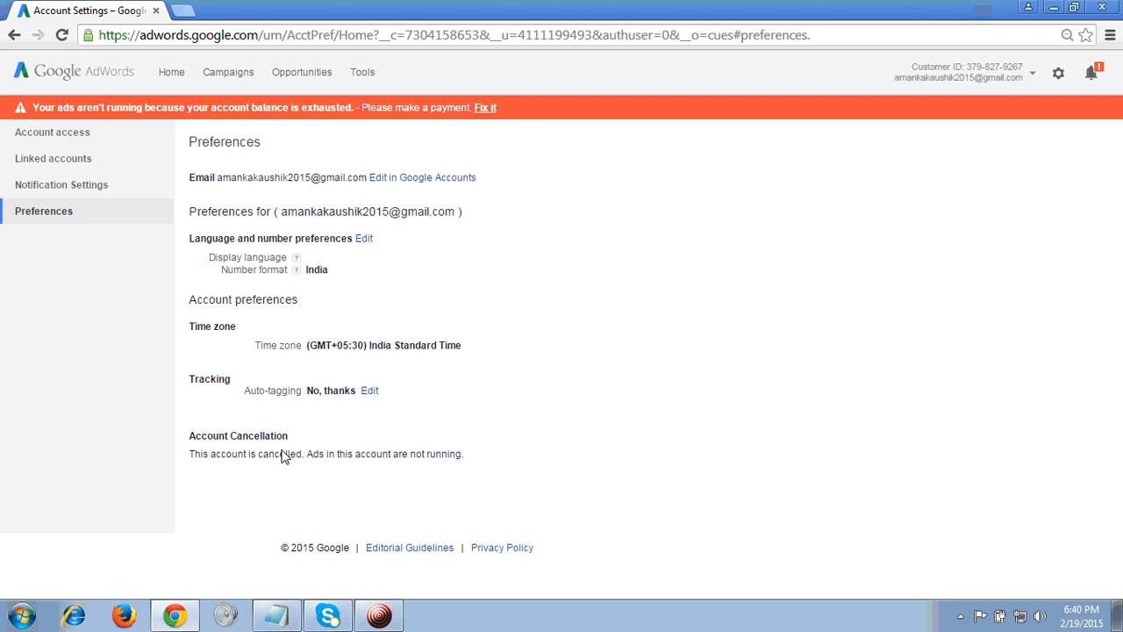
mouse_move(393, 314)
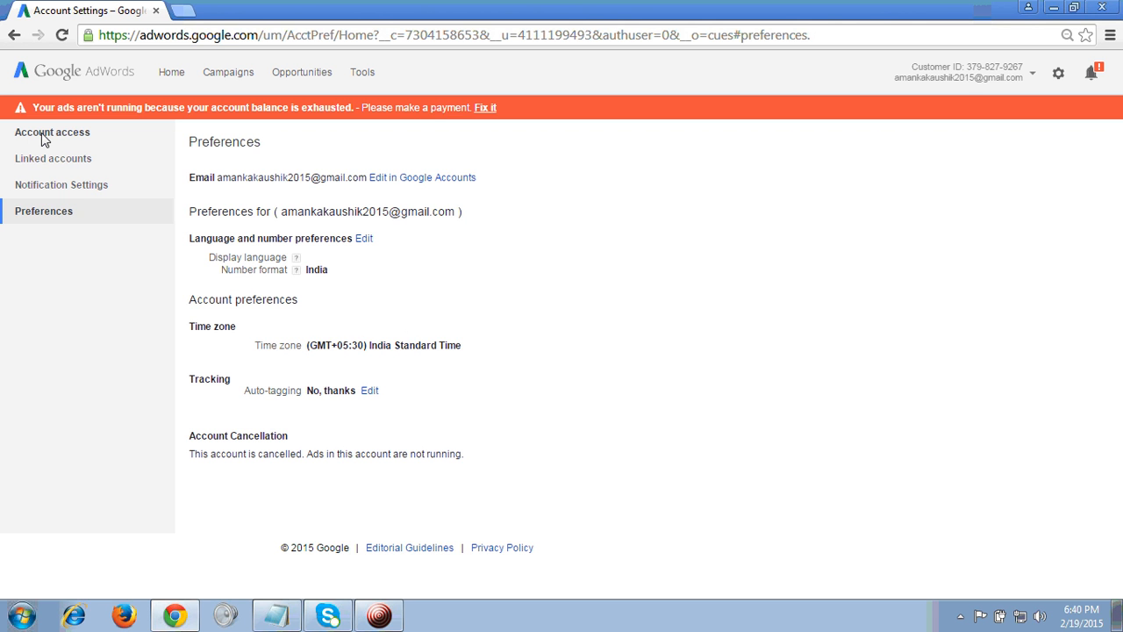
Open Account access and view the users table showing the administrative user.
left_click(51, 131)
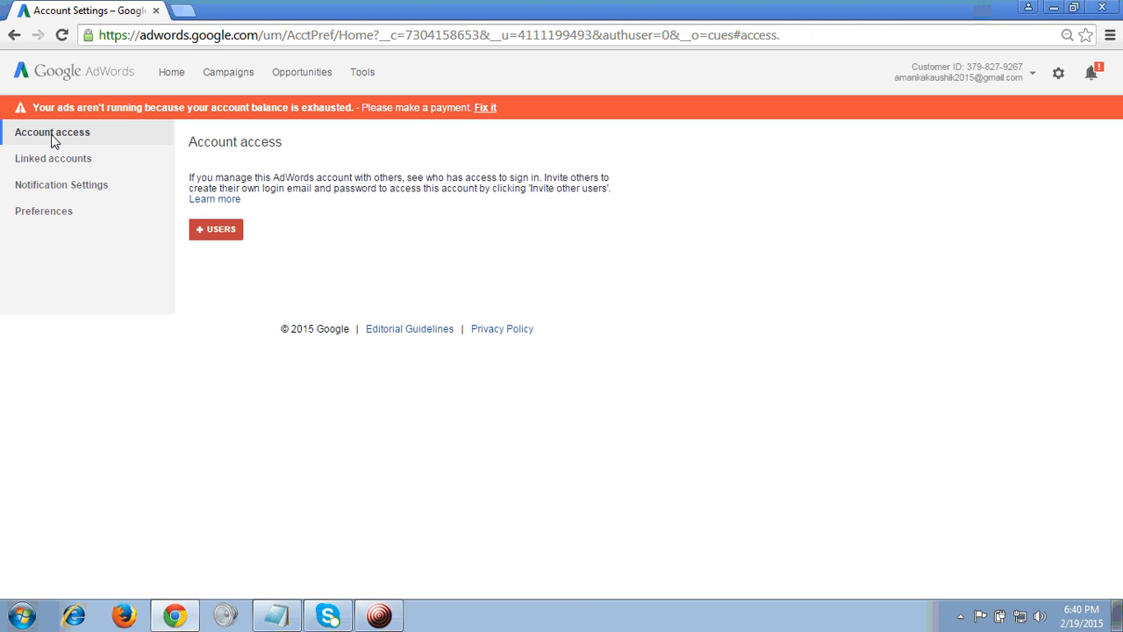
left_click(216, 229)
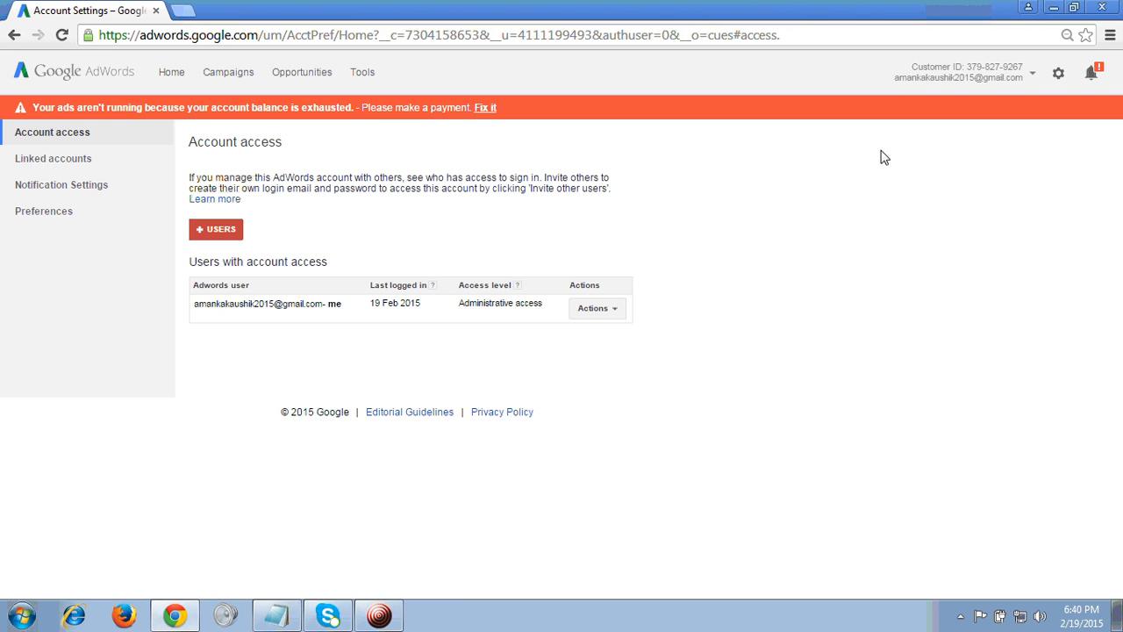
left_click(263, 304)
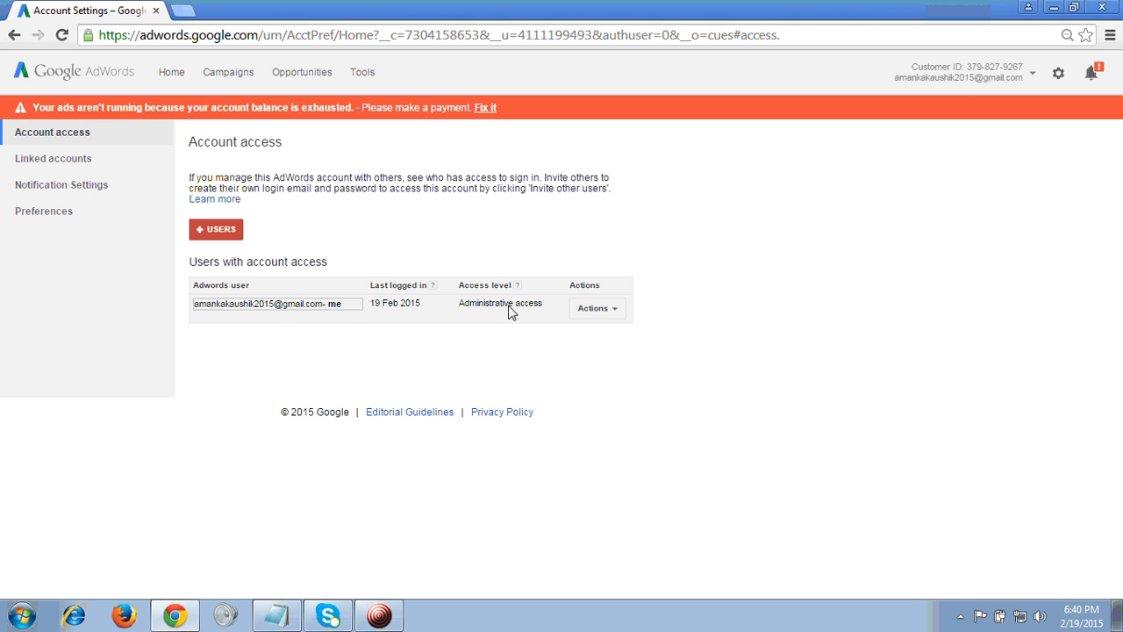
mouse_move(460, 312)
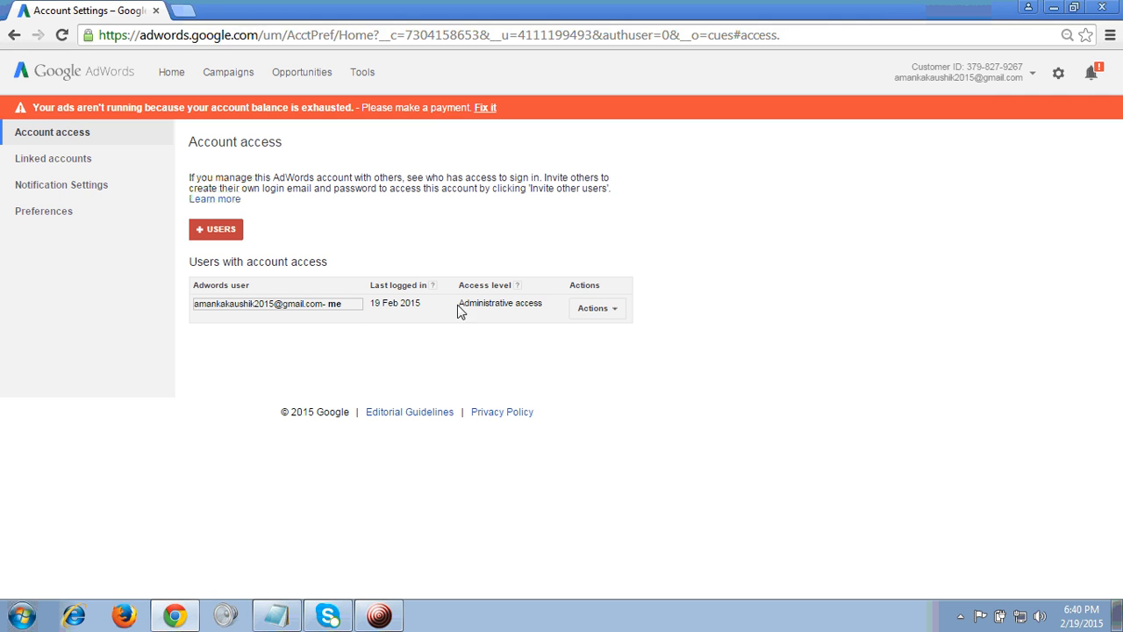
mouse_move(542, 307)
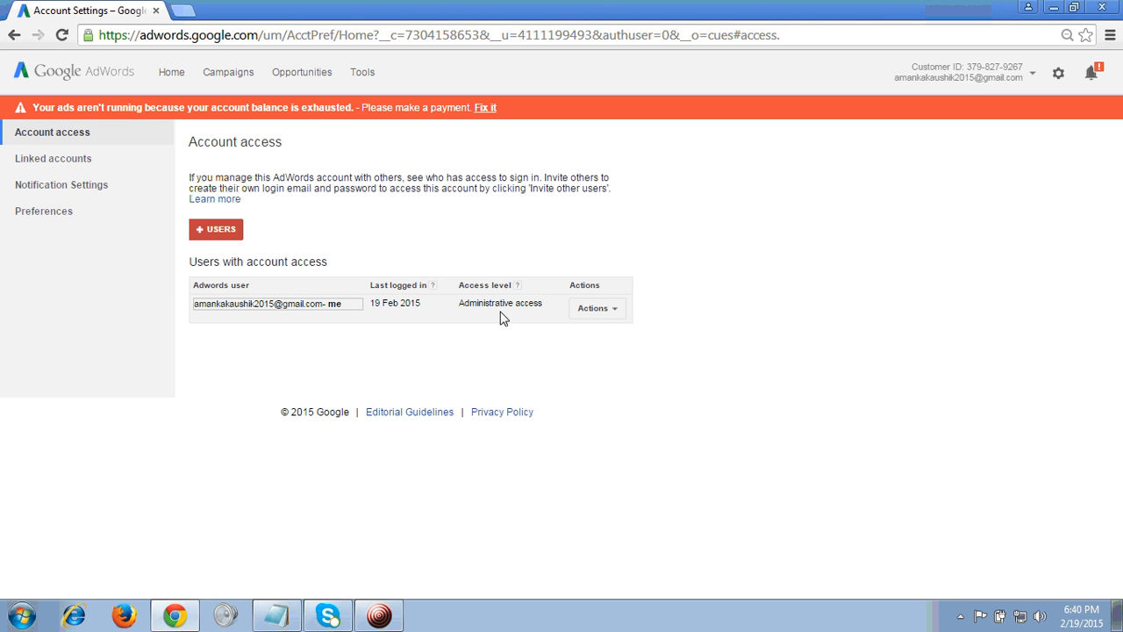
mouse_move(546, 323)
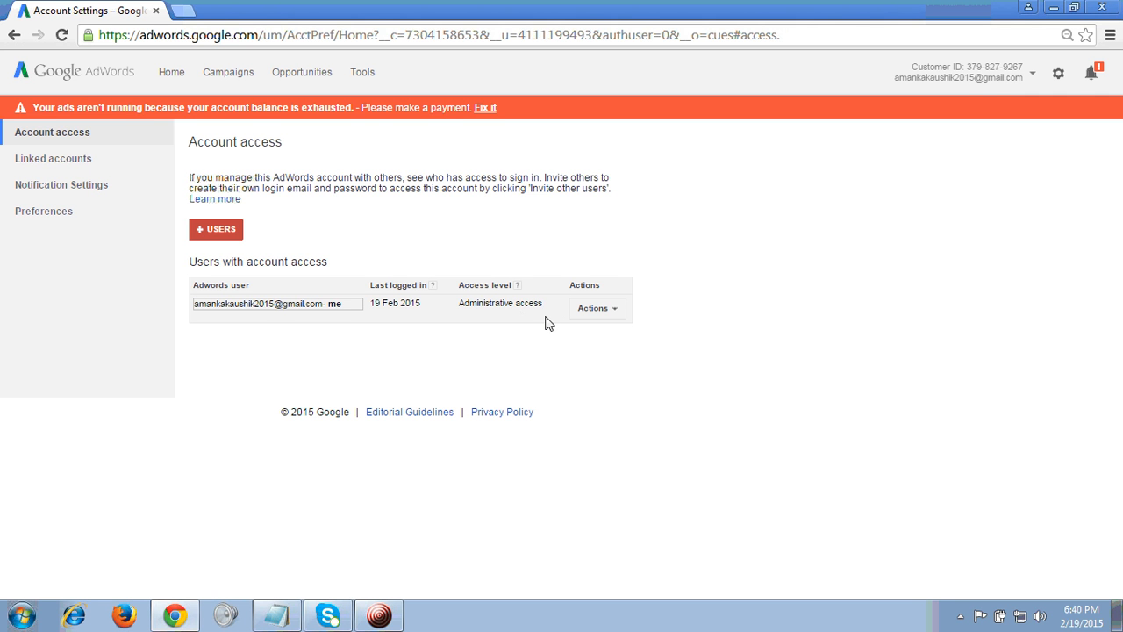
mouse_move(516, 314)
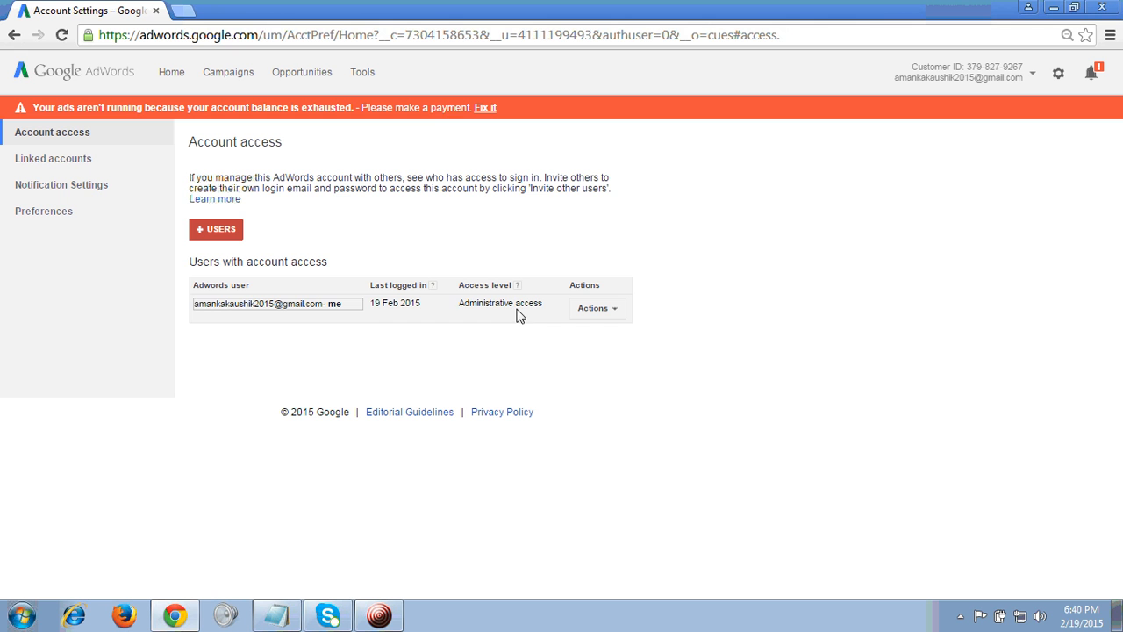
mouse_move(430, 257)
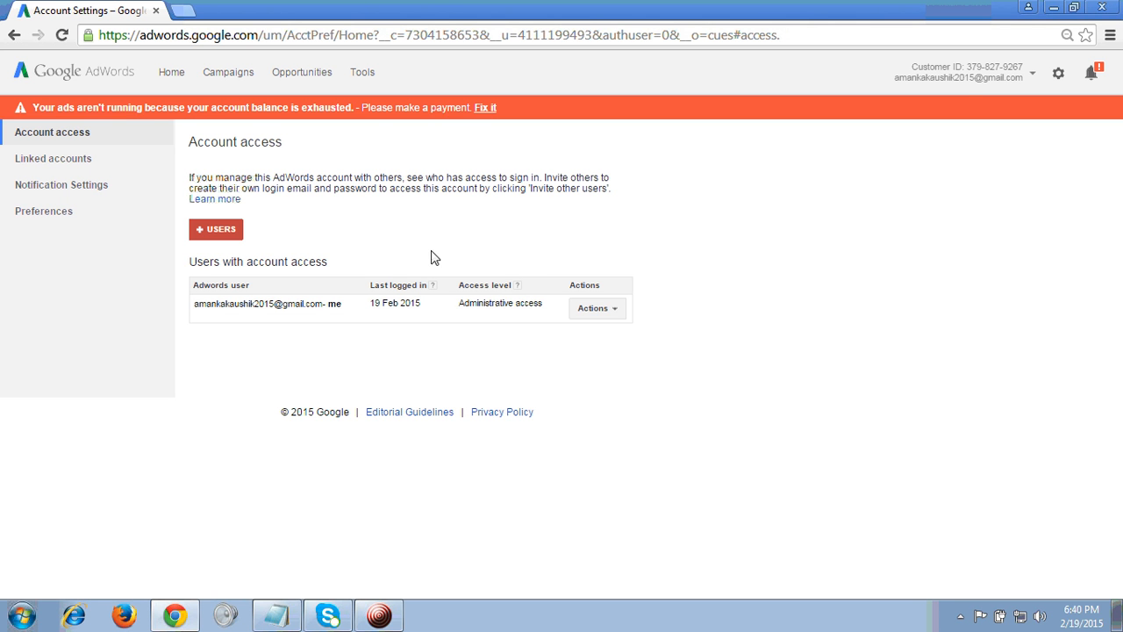
mouse_move(533, 255)
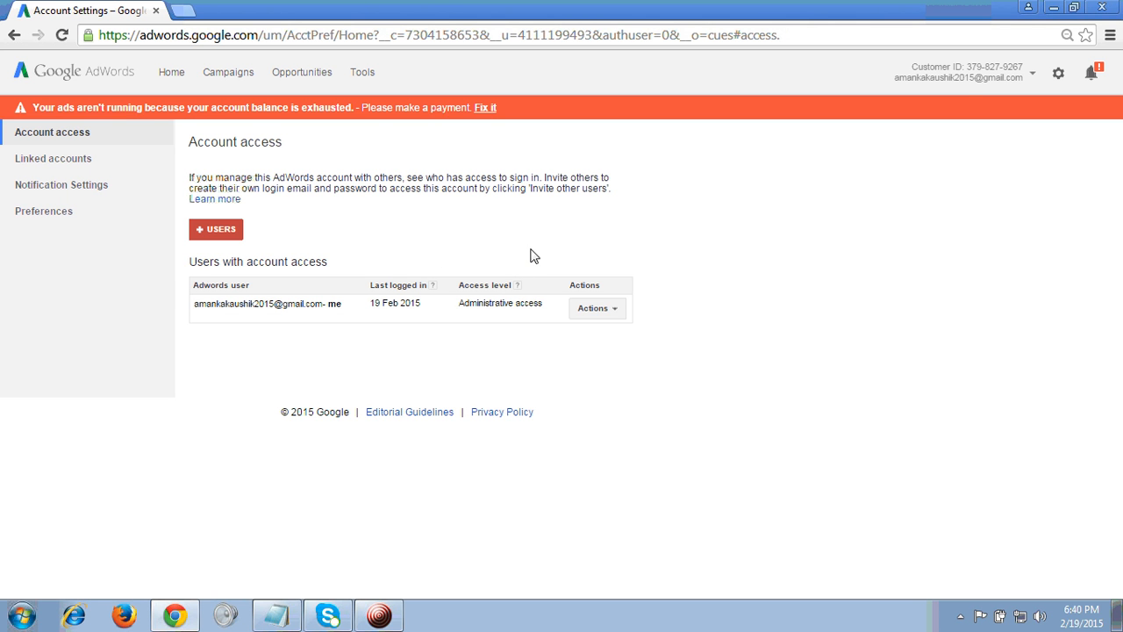
mouse_move(358, 128)
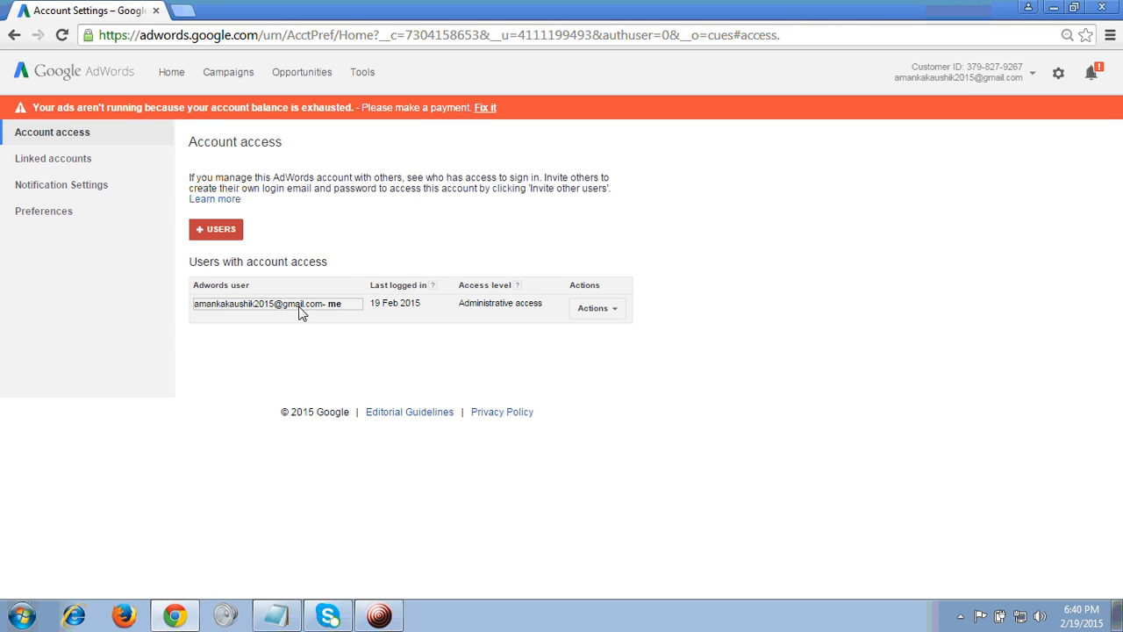
mouse_move(349, 253)
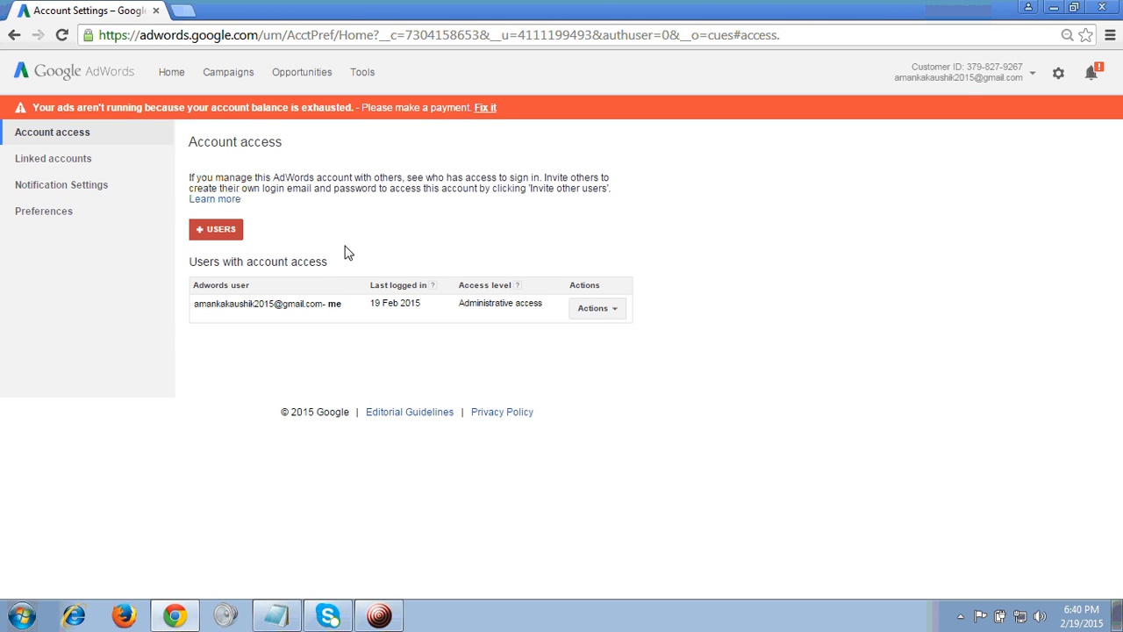
mouse_move(664, 288)
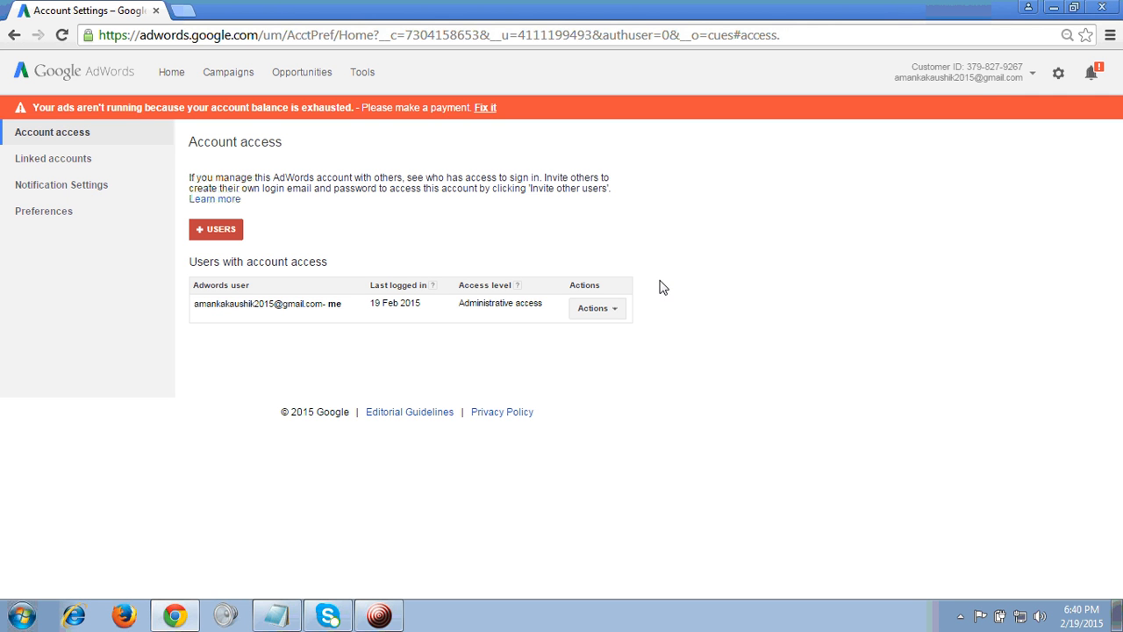
mouse_move(417, 553)
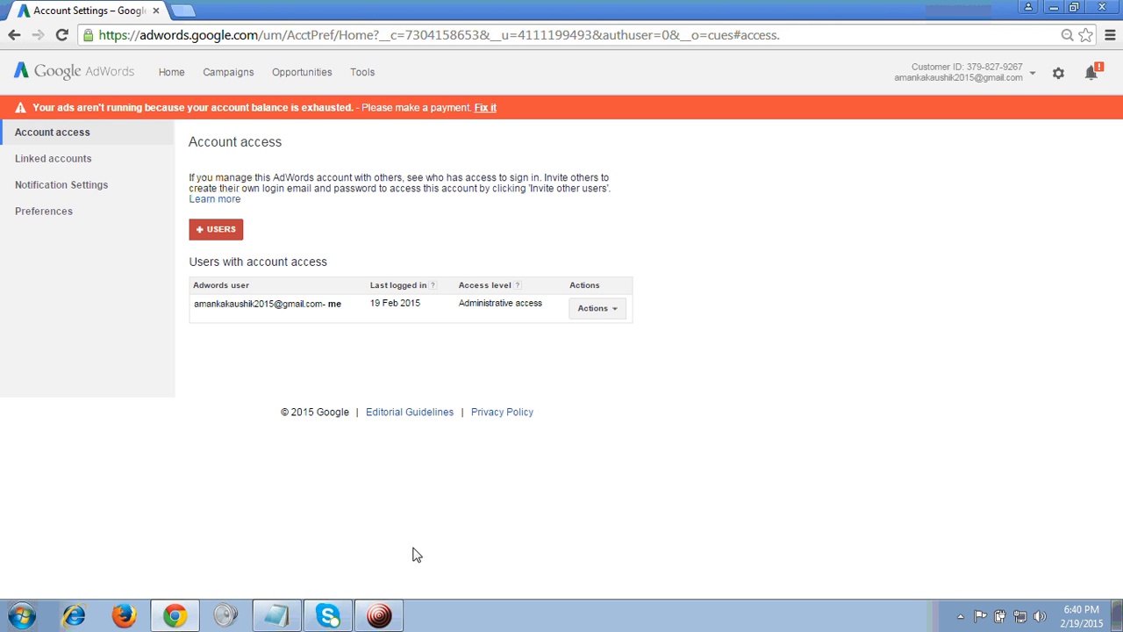
mouse_move(374, 579)
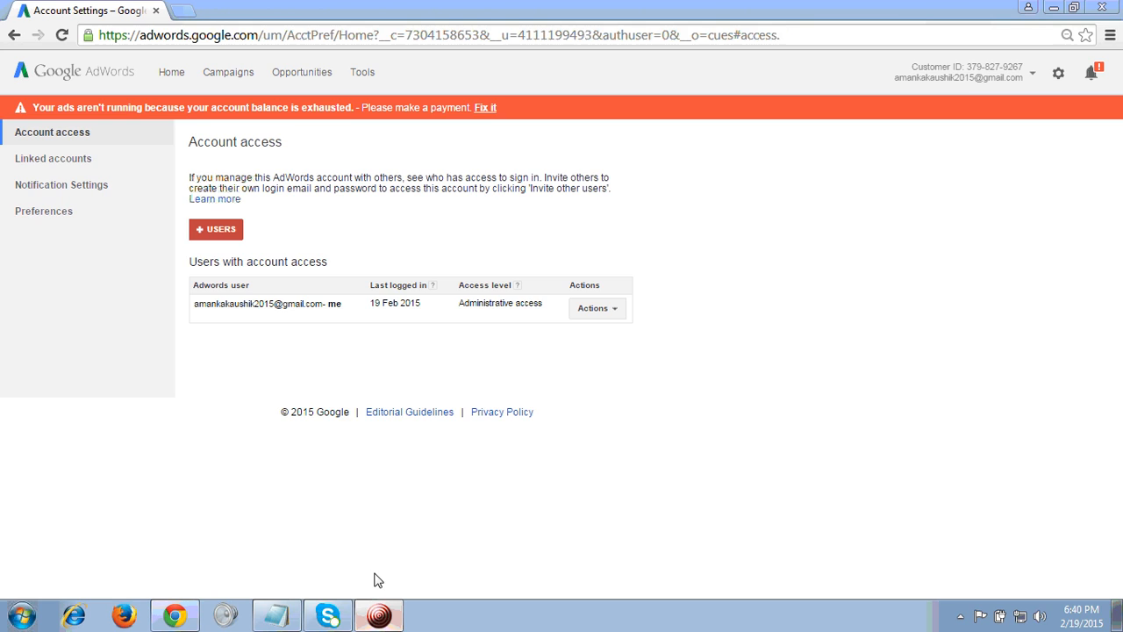